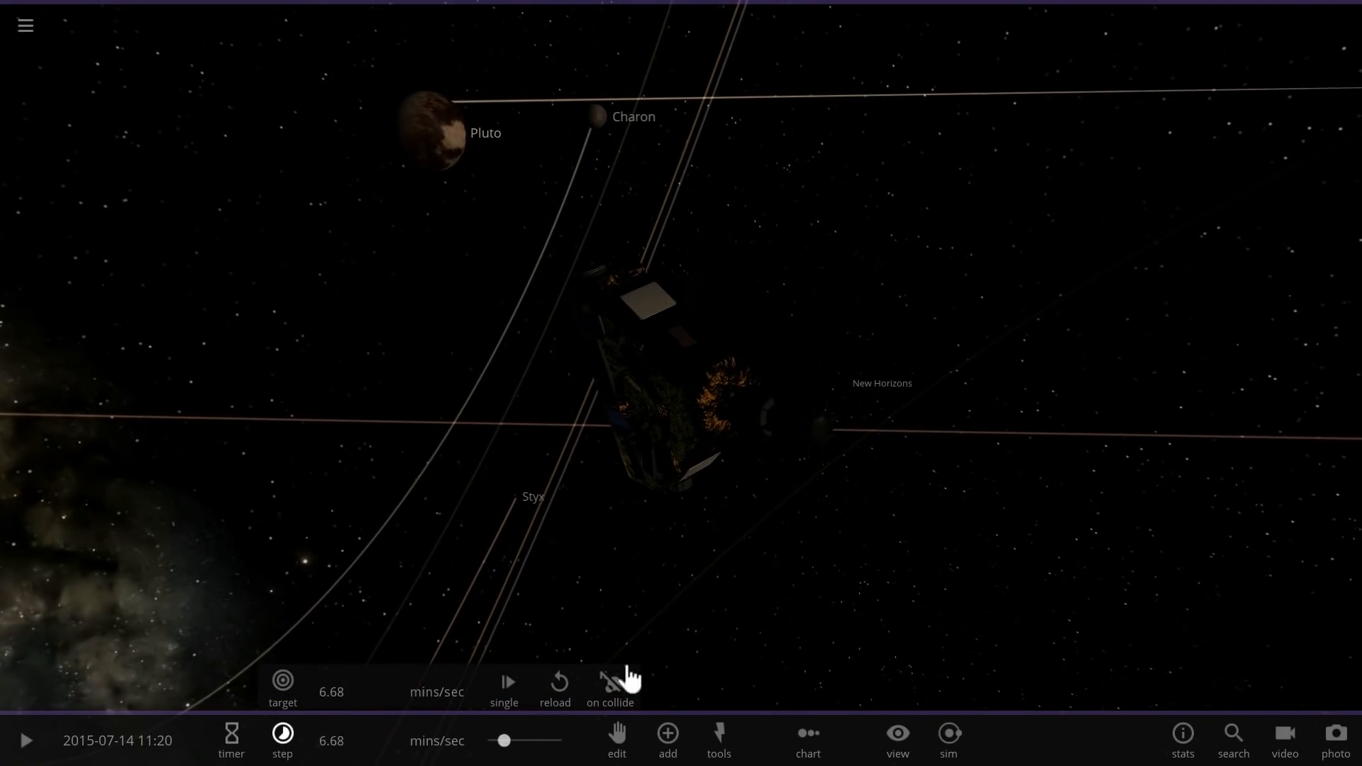
- Run the simulation from July 2015 at 2.70 hours per second with the outer solar system in view
left_click(26, 740)
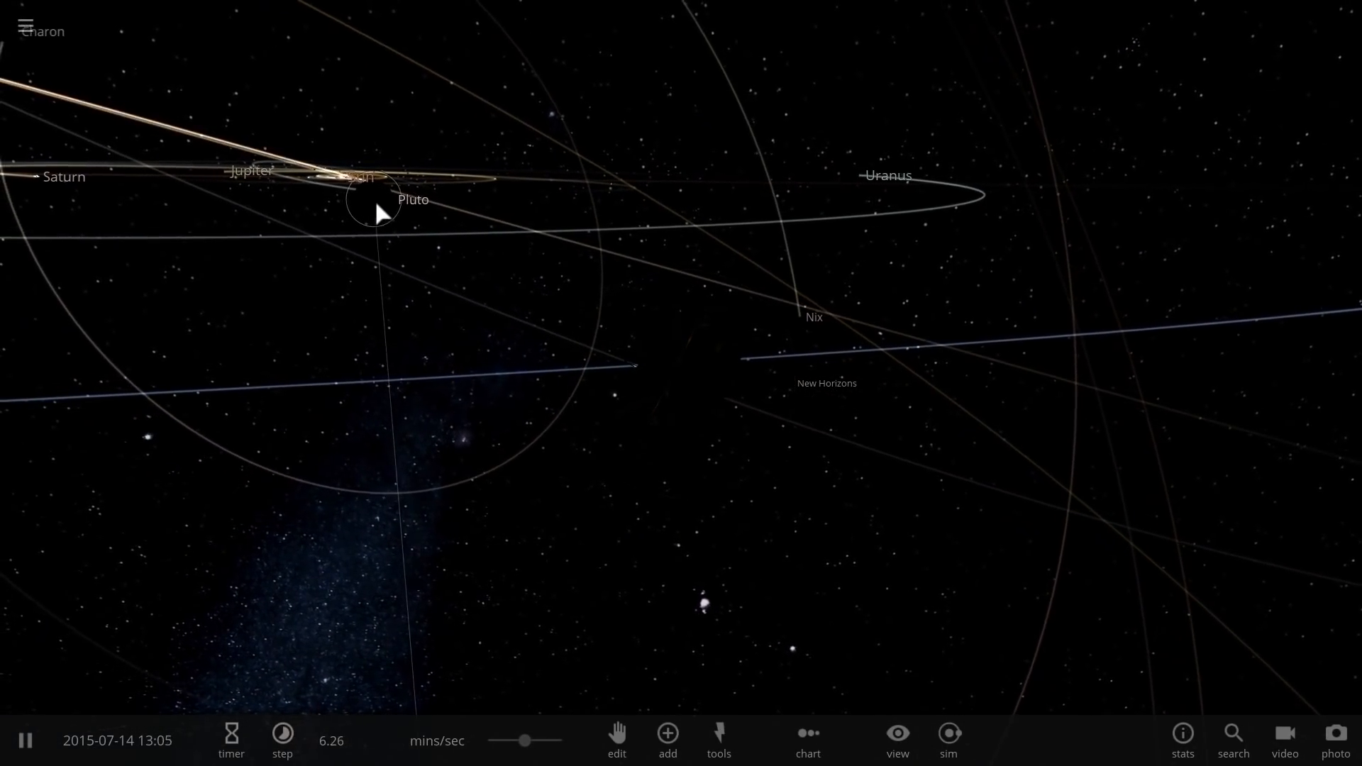
left_click(375, 213)
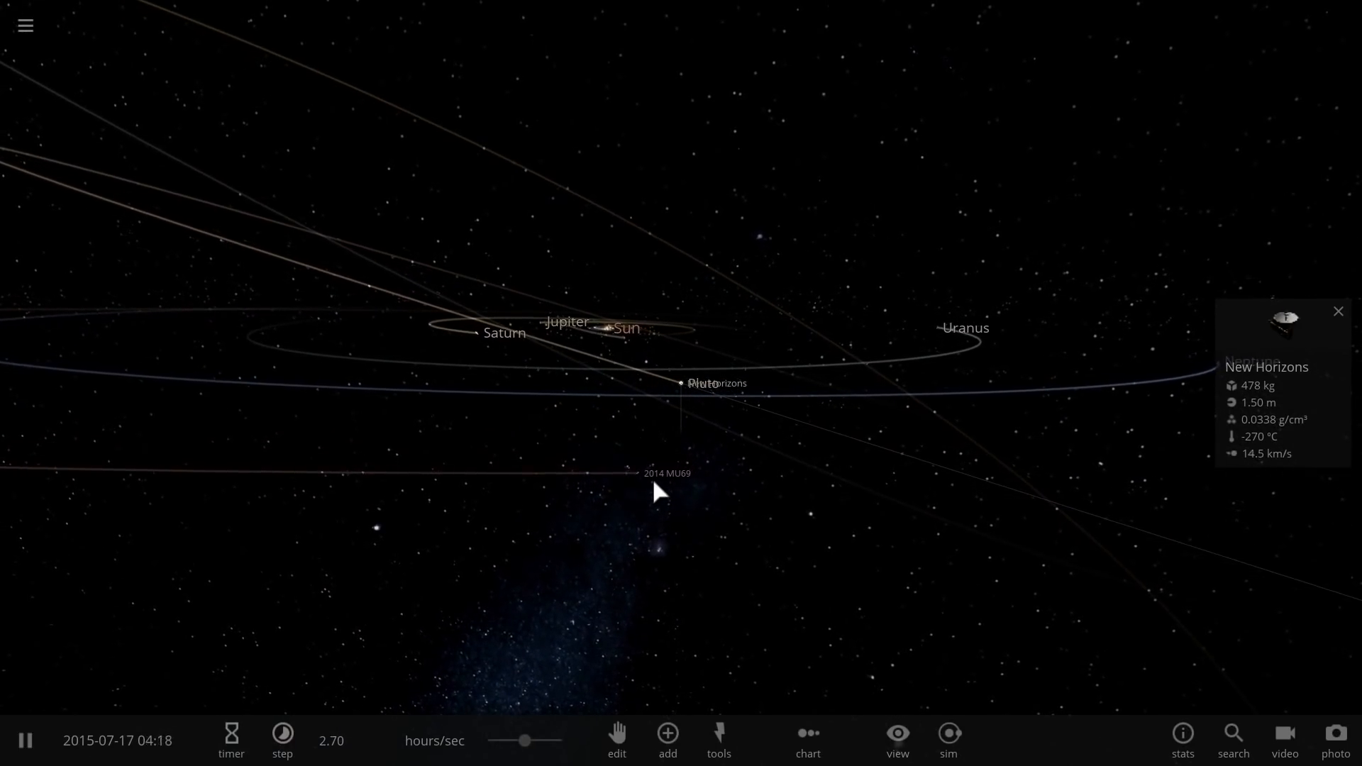
- Focus on 2014 MU69 and raise the simulation speed to 1.29 months per second
left_click(665, 474)
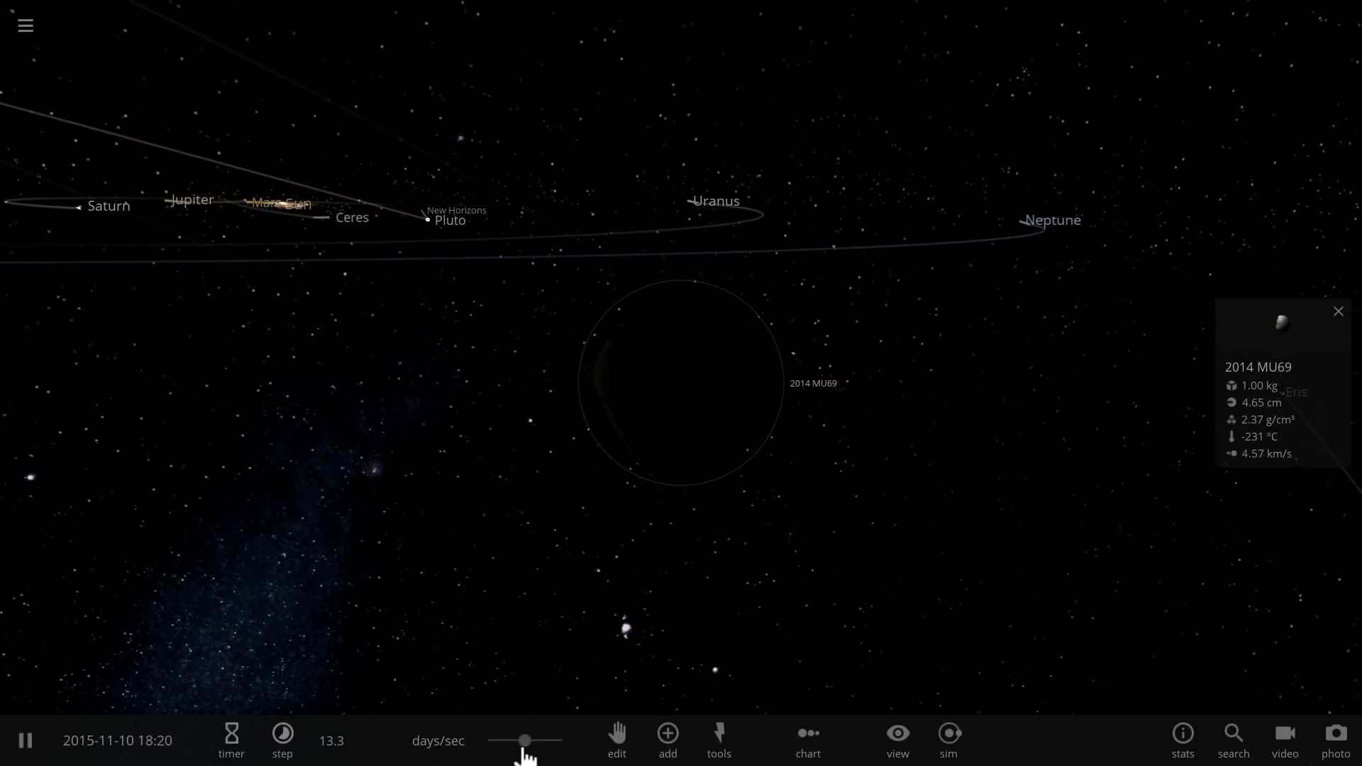
left_click(281, 741)
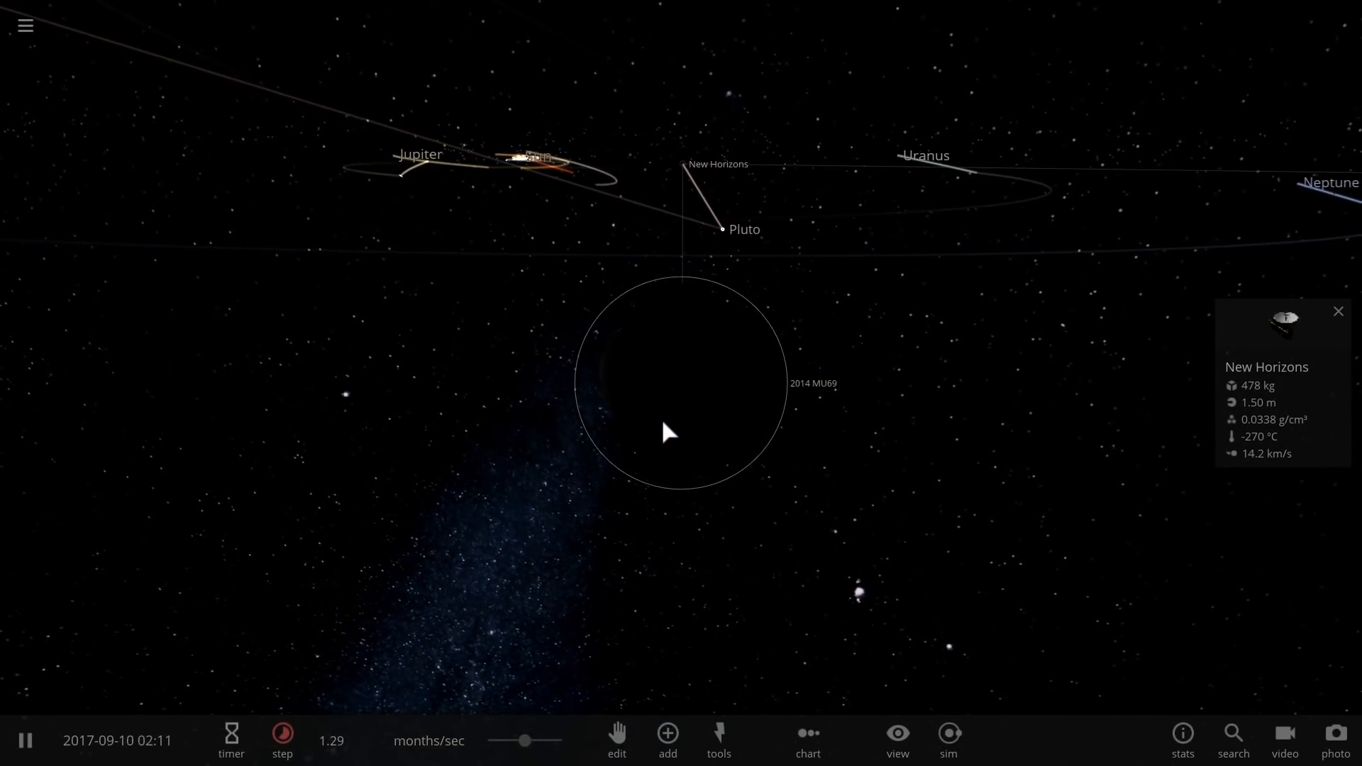
- Review 2014 MU69's properties and pause in November 2018 at 10.7 days per second
left_click(773, 382)
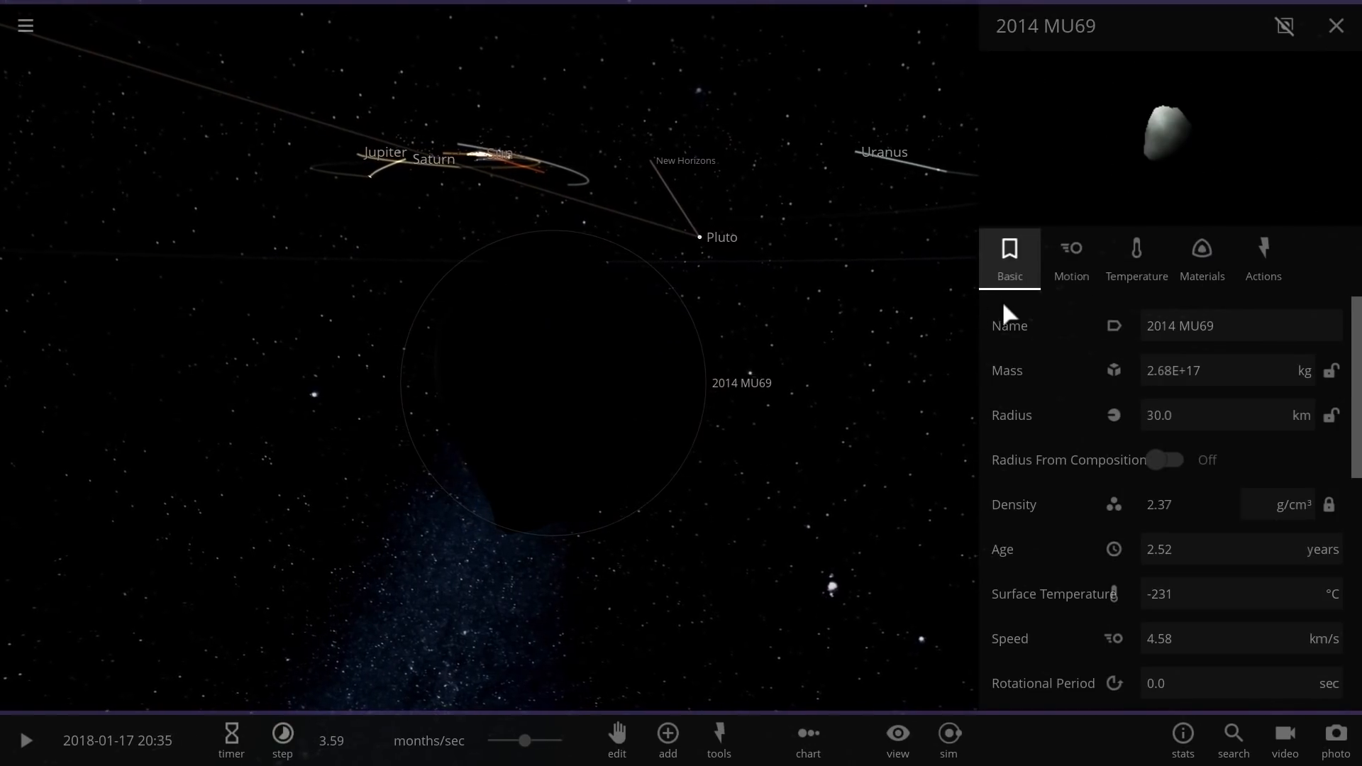
scroll("down", 3)
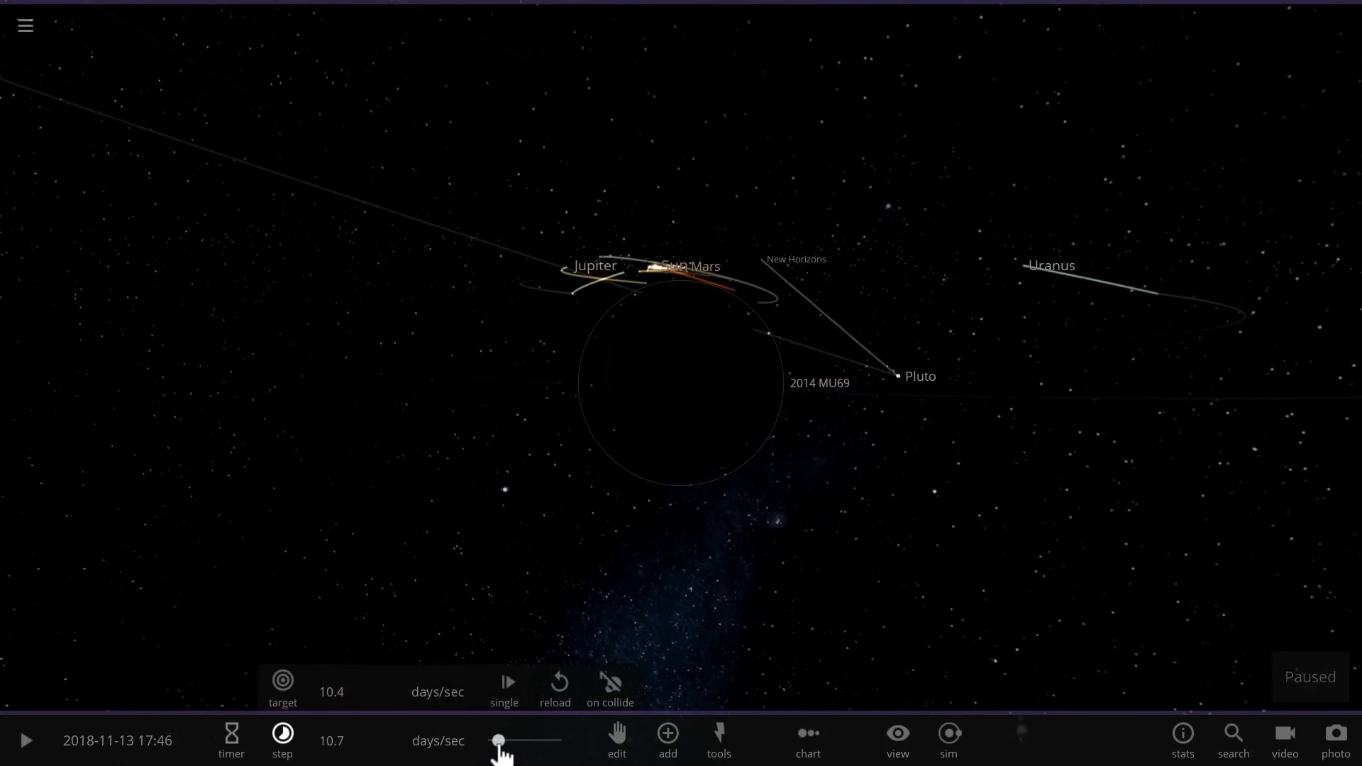
- Follow New Horizons beside 2014 MU69 on 24 December 2018 at 35.2 minutes per second
left_click(26, 740)
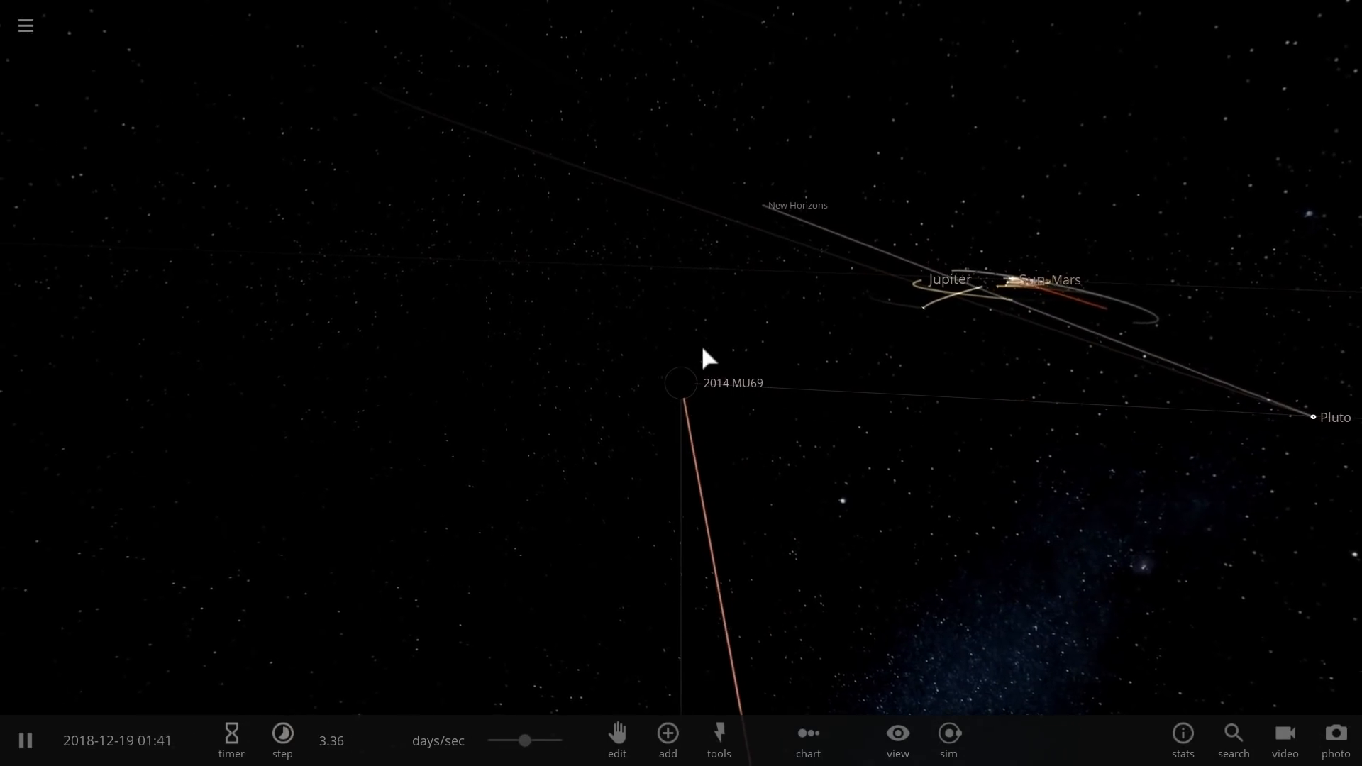
left_click(24, 741)
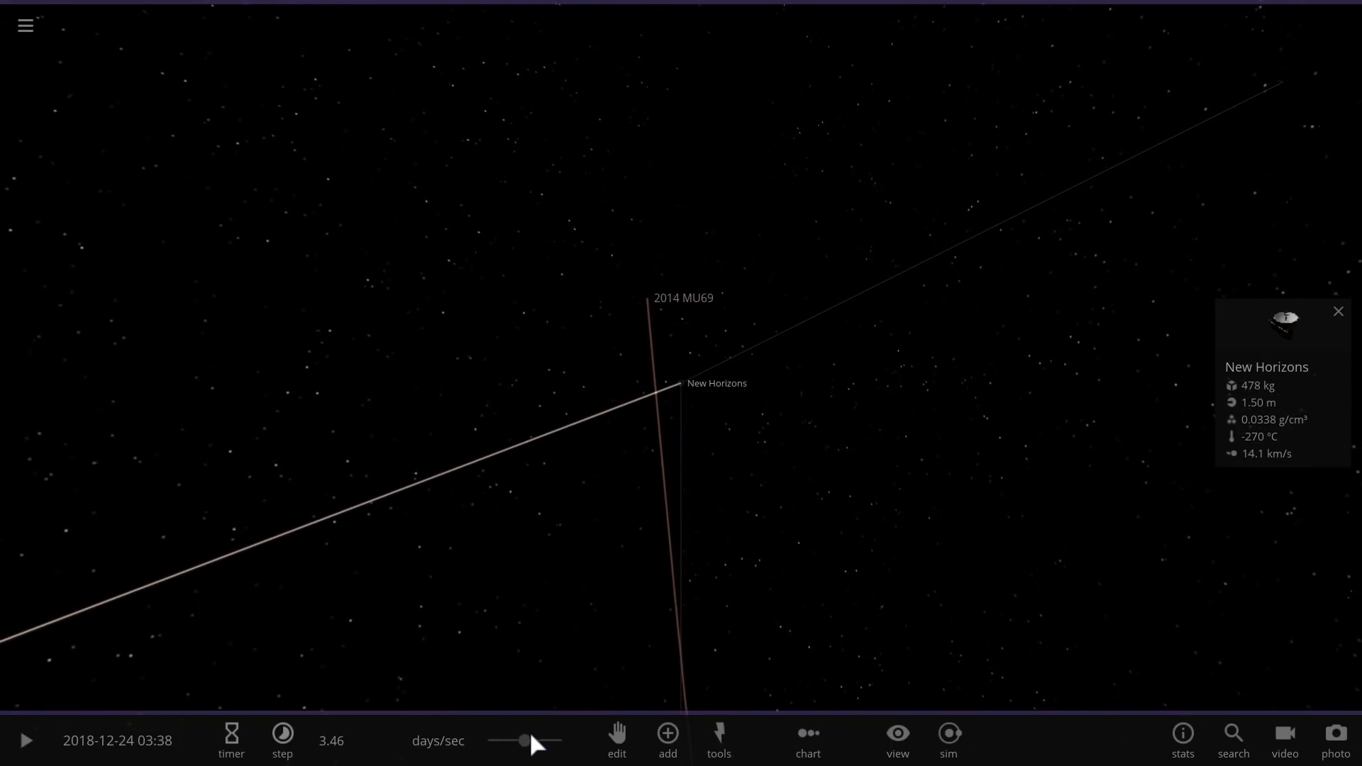
left_click(281, 741)
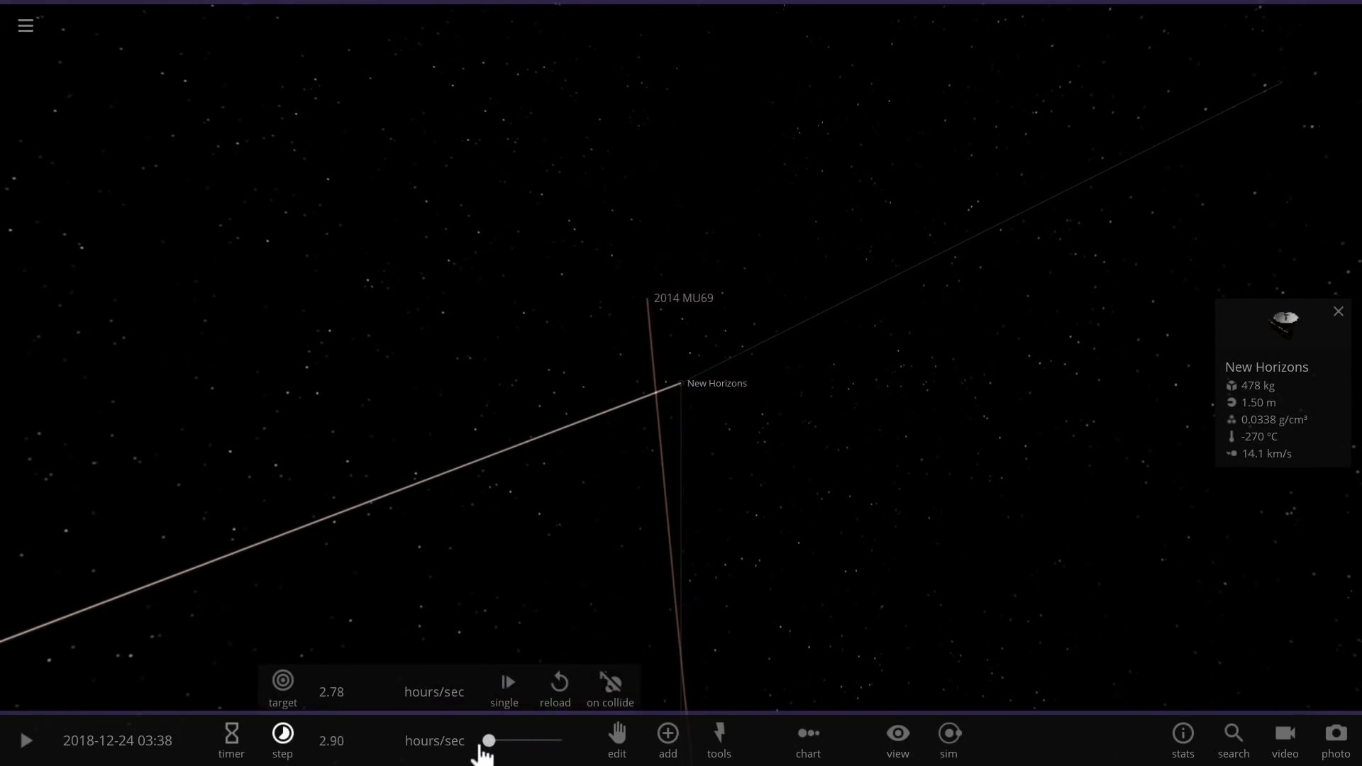
left_click(25, 741)
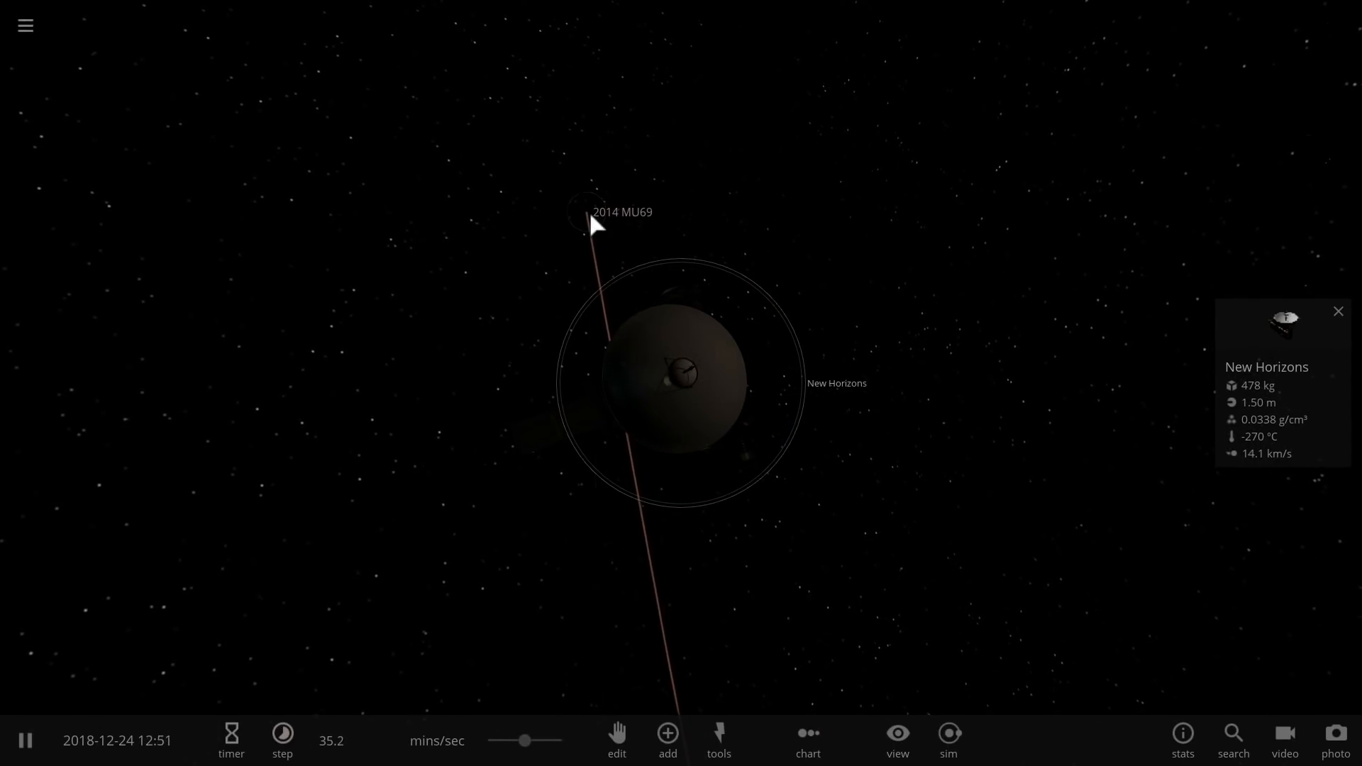
- Select 2014 MU69 and pause on 25 December 2018 with the inner solar system in view
left_click(576, 212)
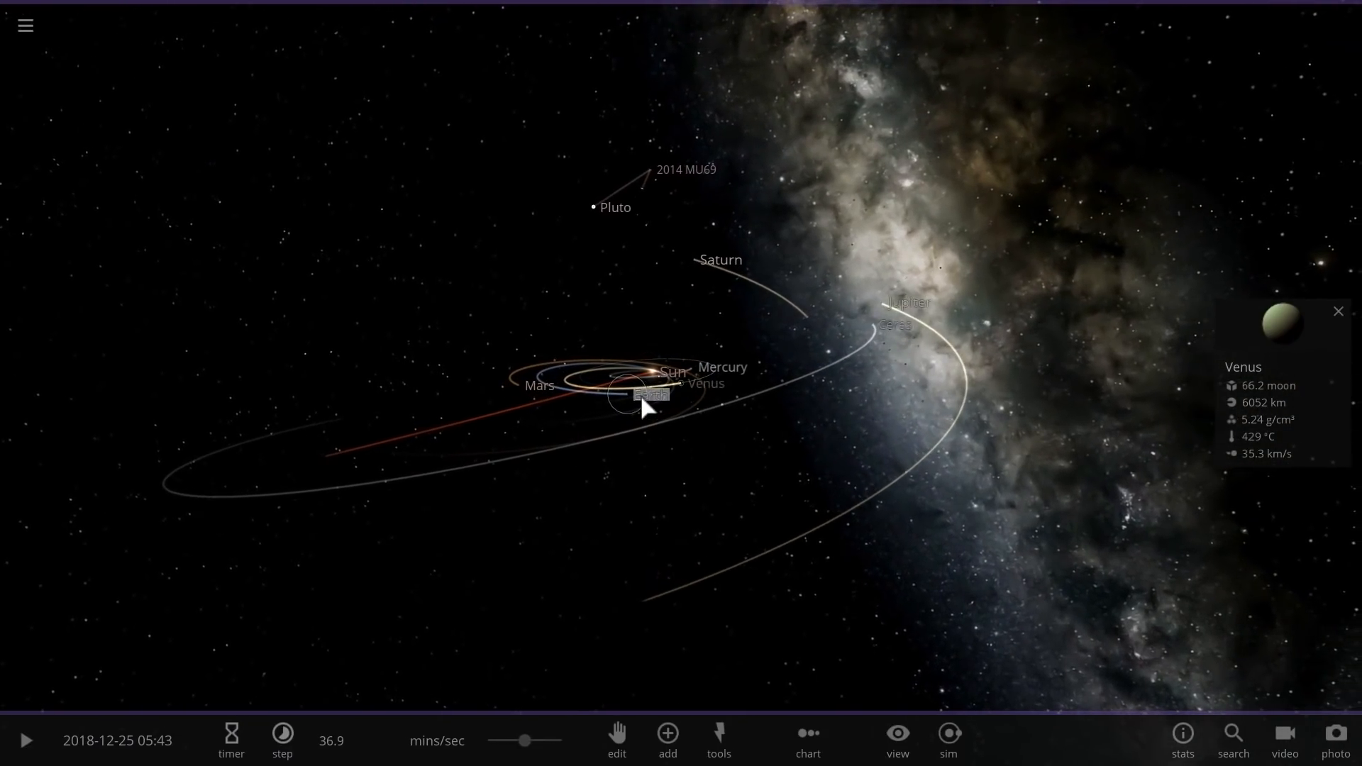
- Move to Earth and switch 2014 MU69's semi-major axis units from AU to kilometres
left_click(650, 396)
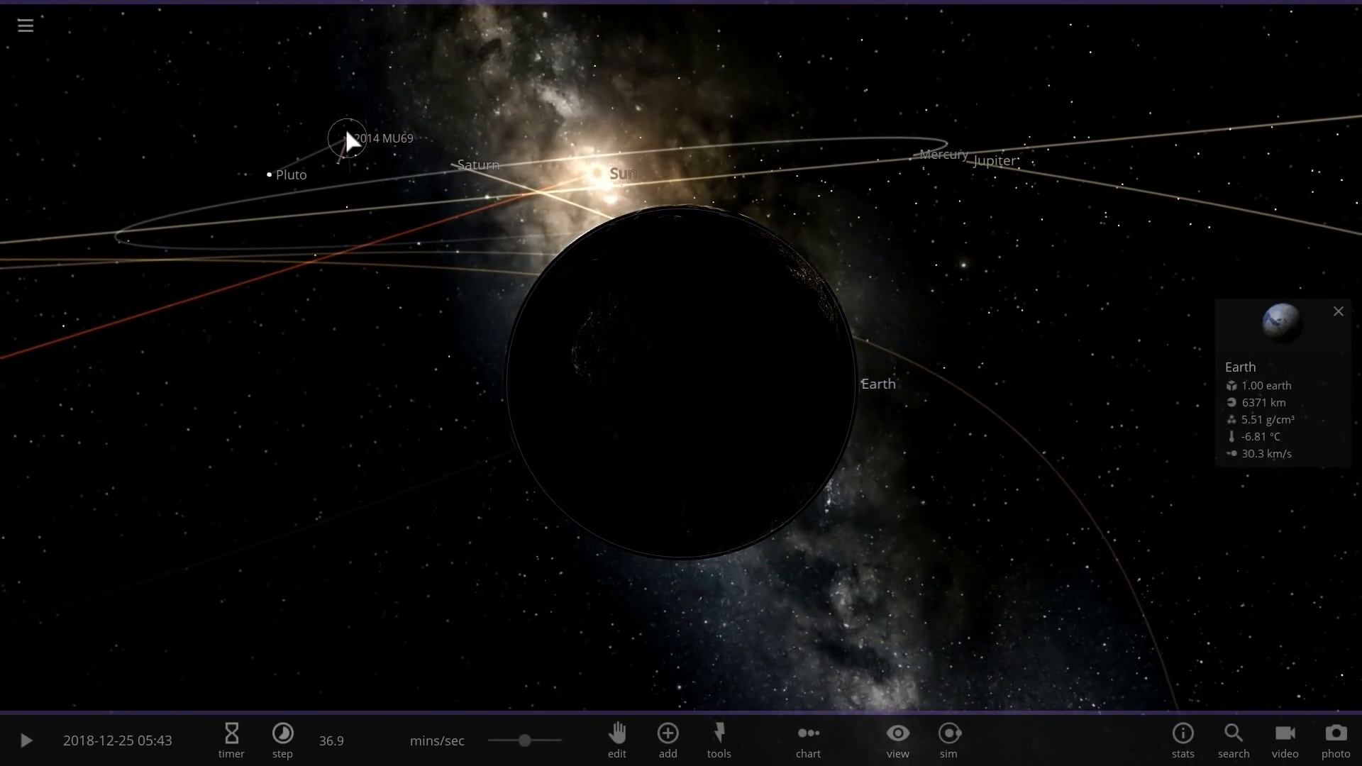
left_click(346, 139)
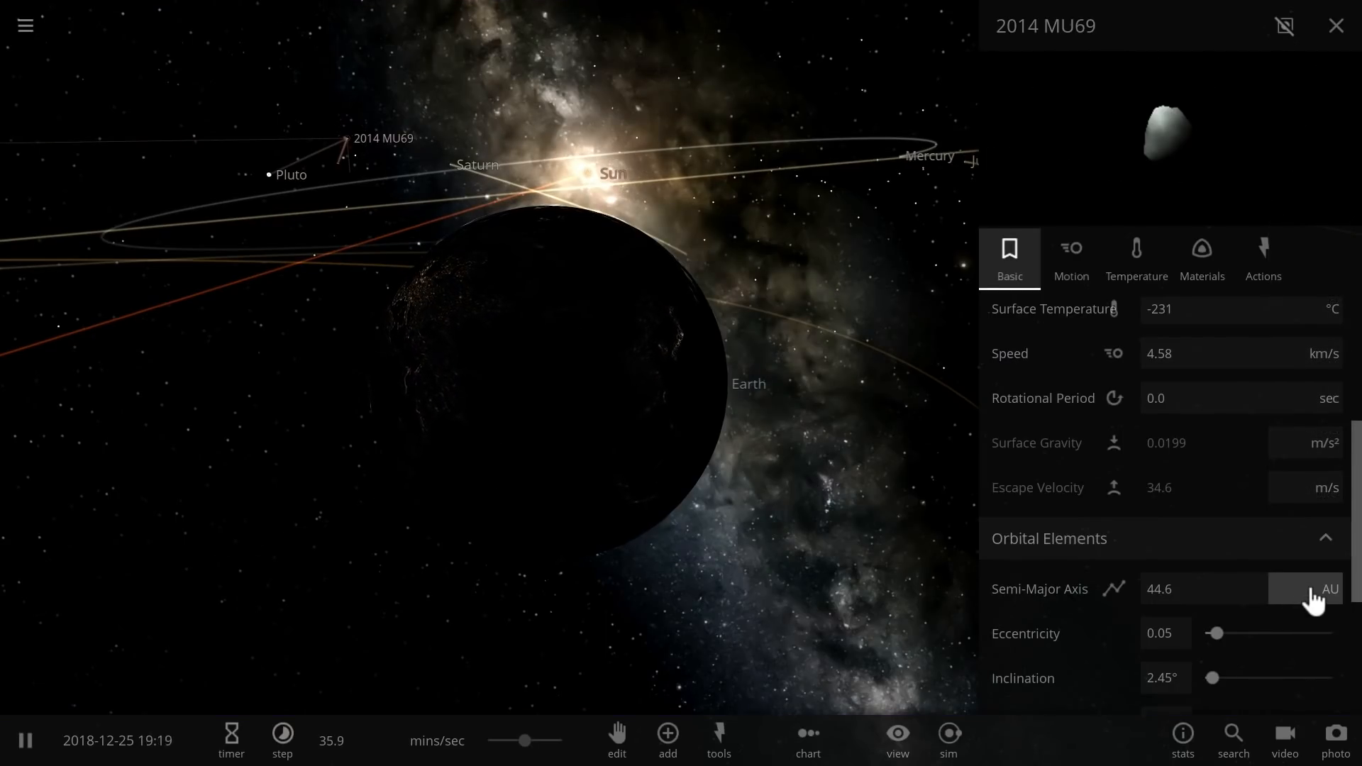
left_click(1310, 587)
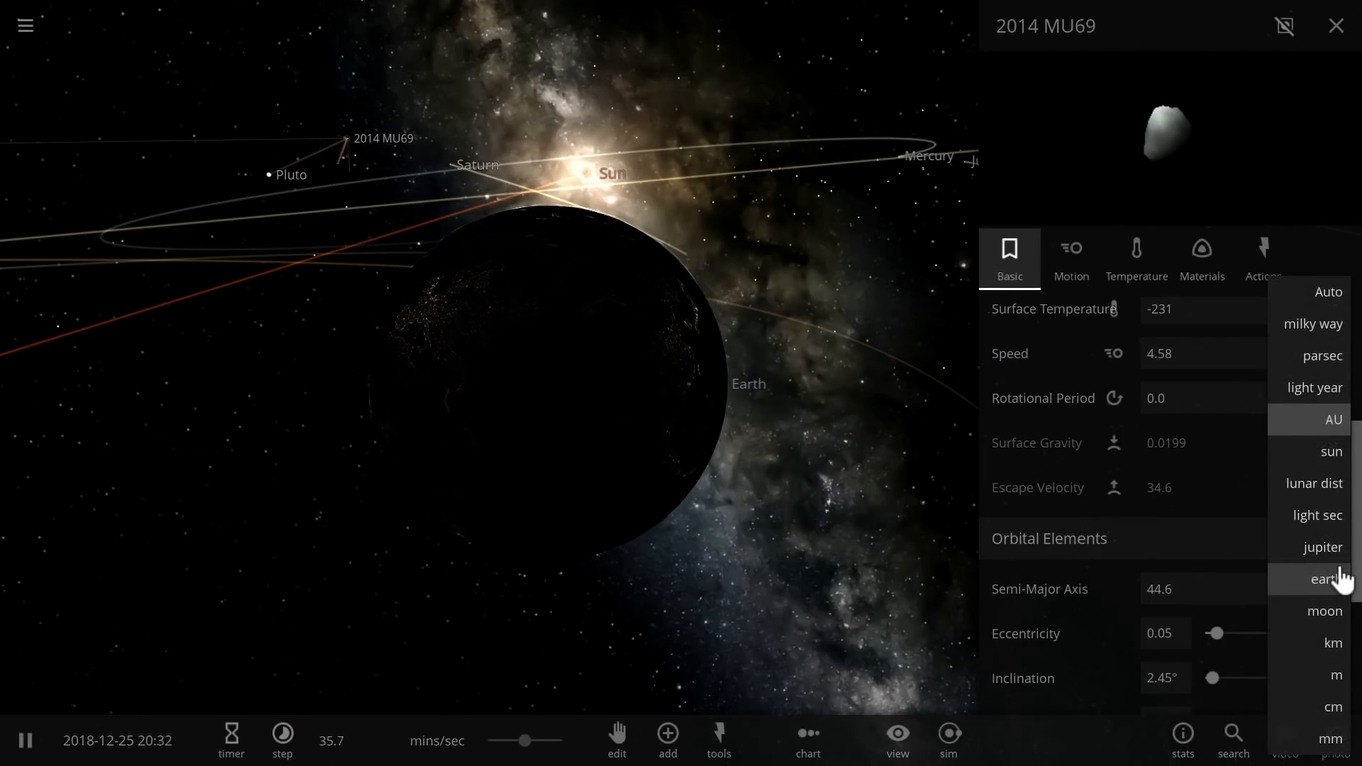
left_click(1333, 643)
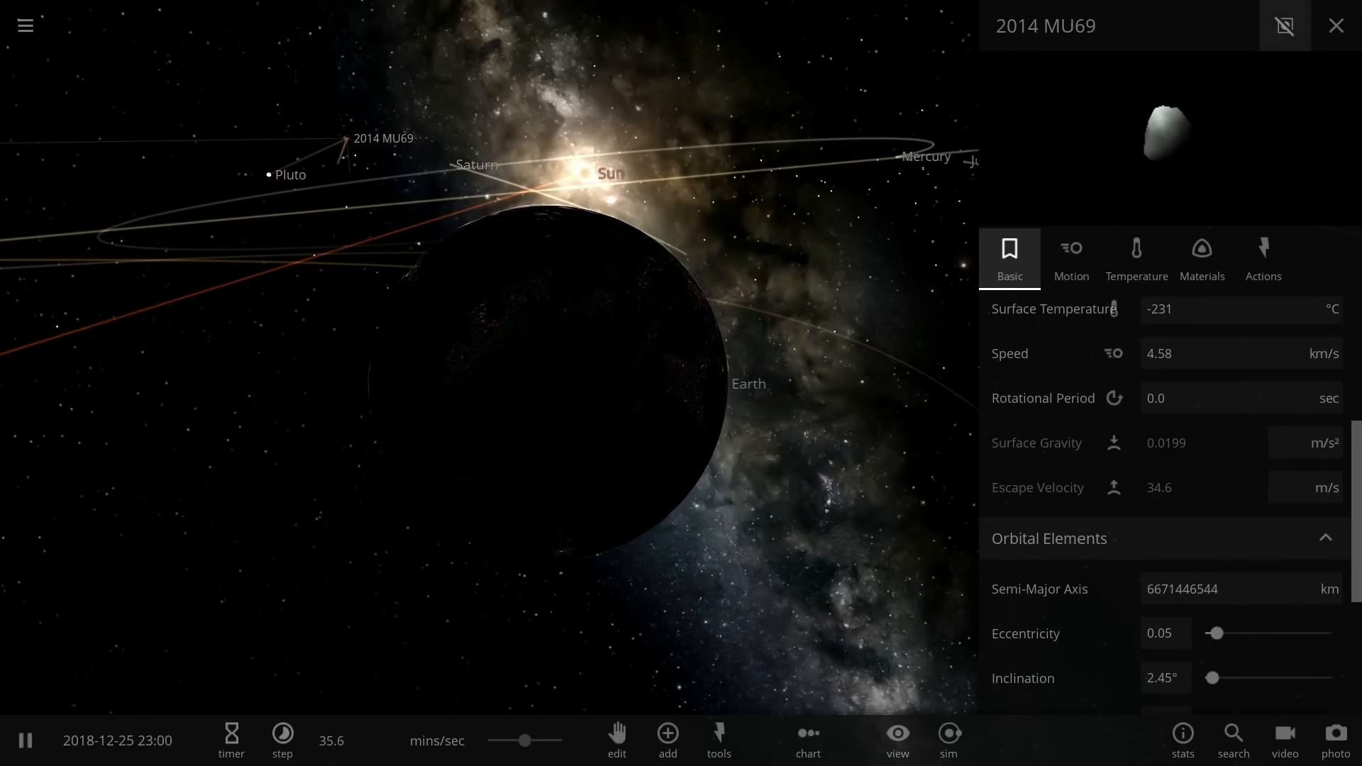
left_click(1336, 25)
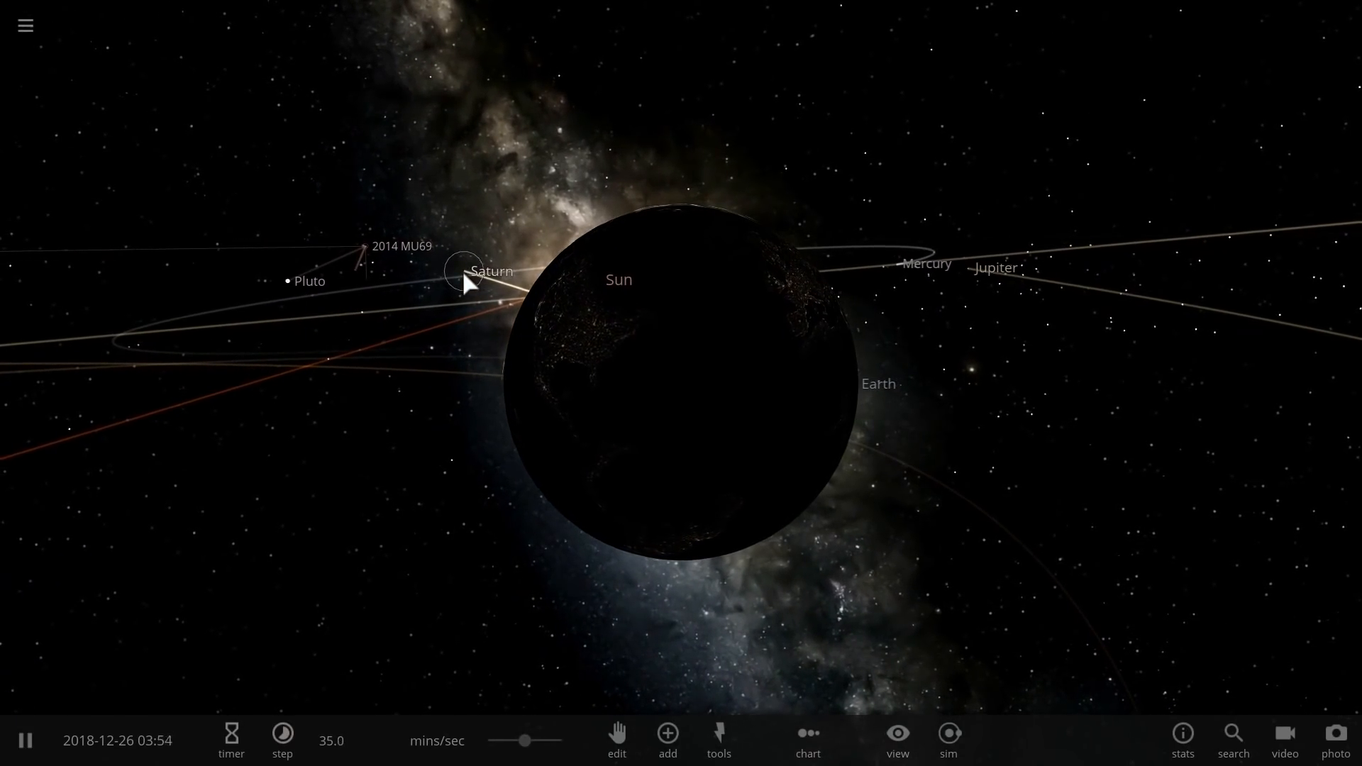
- Fly out to 2014 MU69 near Pluto and 2004 LW31 and pause on 26 December 2018
left_click(25, 740)
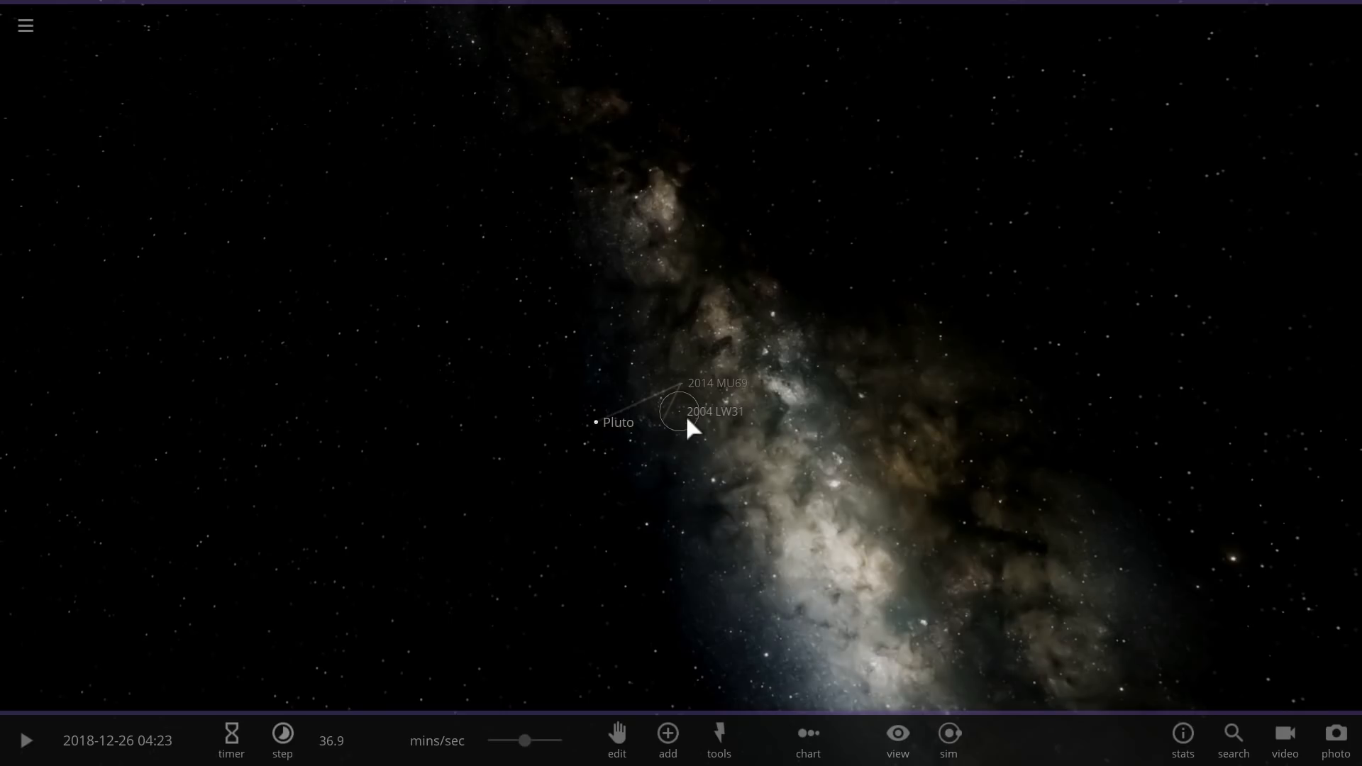
left_click(1335, 741)
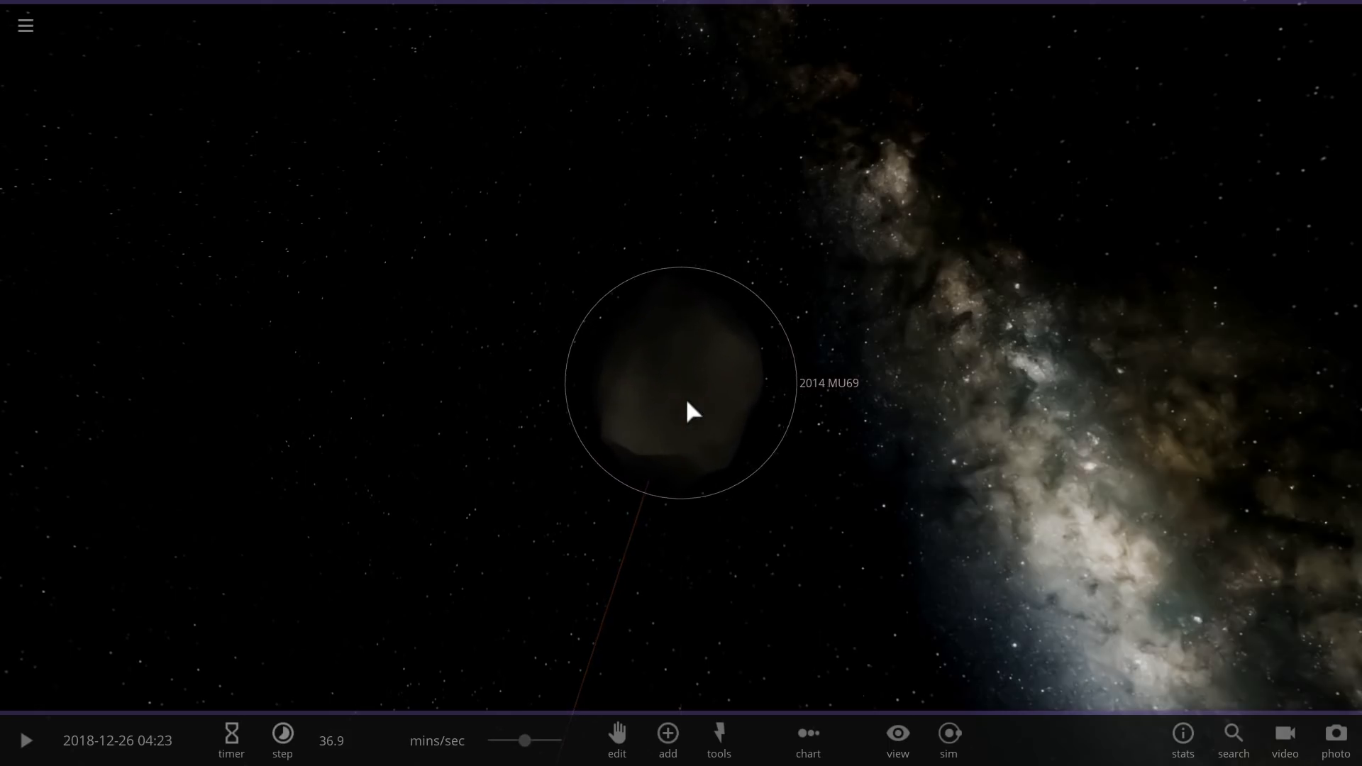
- Zoom in until 2014 MU69's irregular body fills the centre of the view
scroll("down", 3)
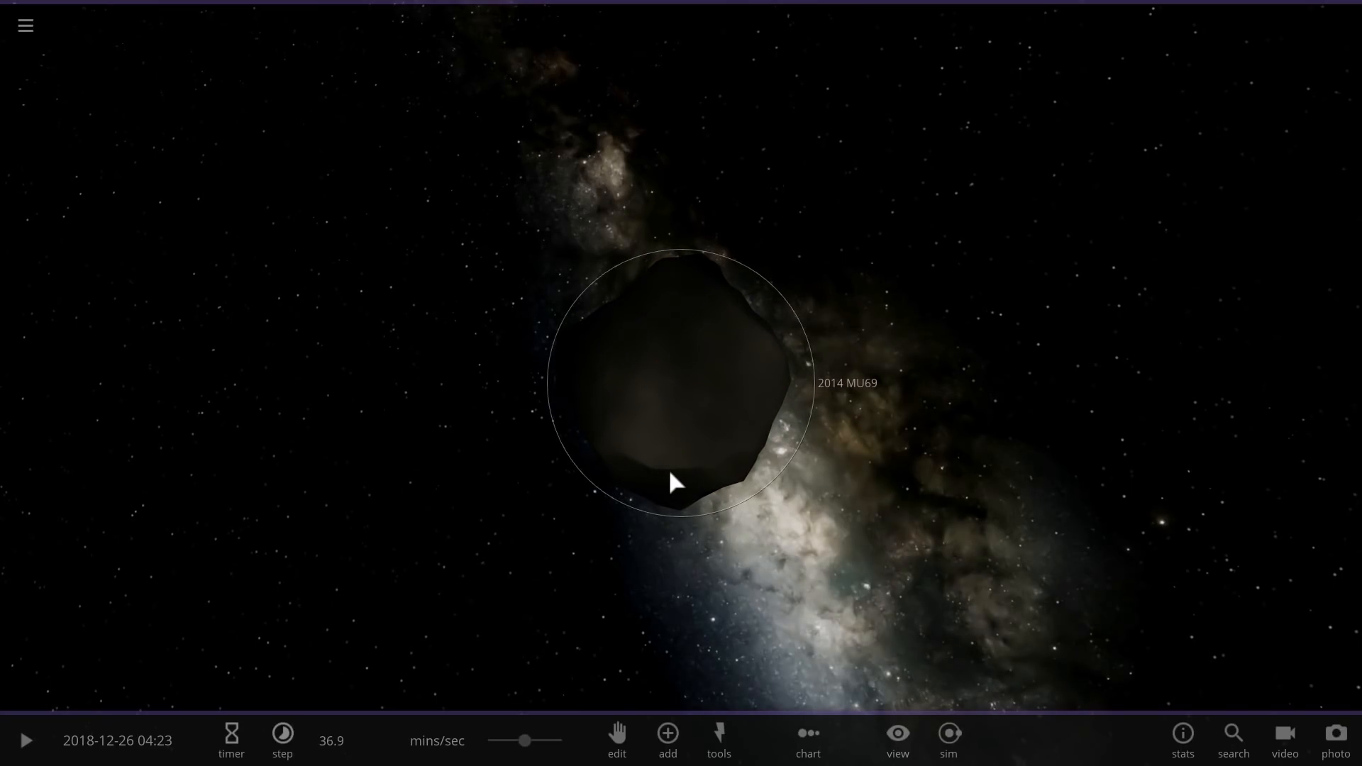
- Add Halley's Comet from the catalogue in Orbit mode around 2014 MU69 and resume the simulation
scroll("down", 3)
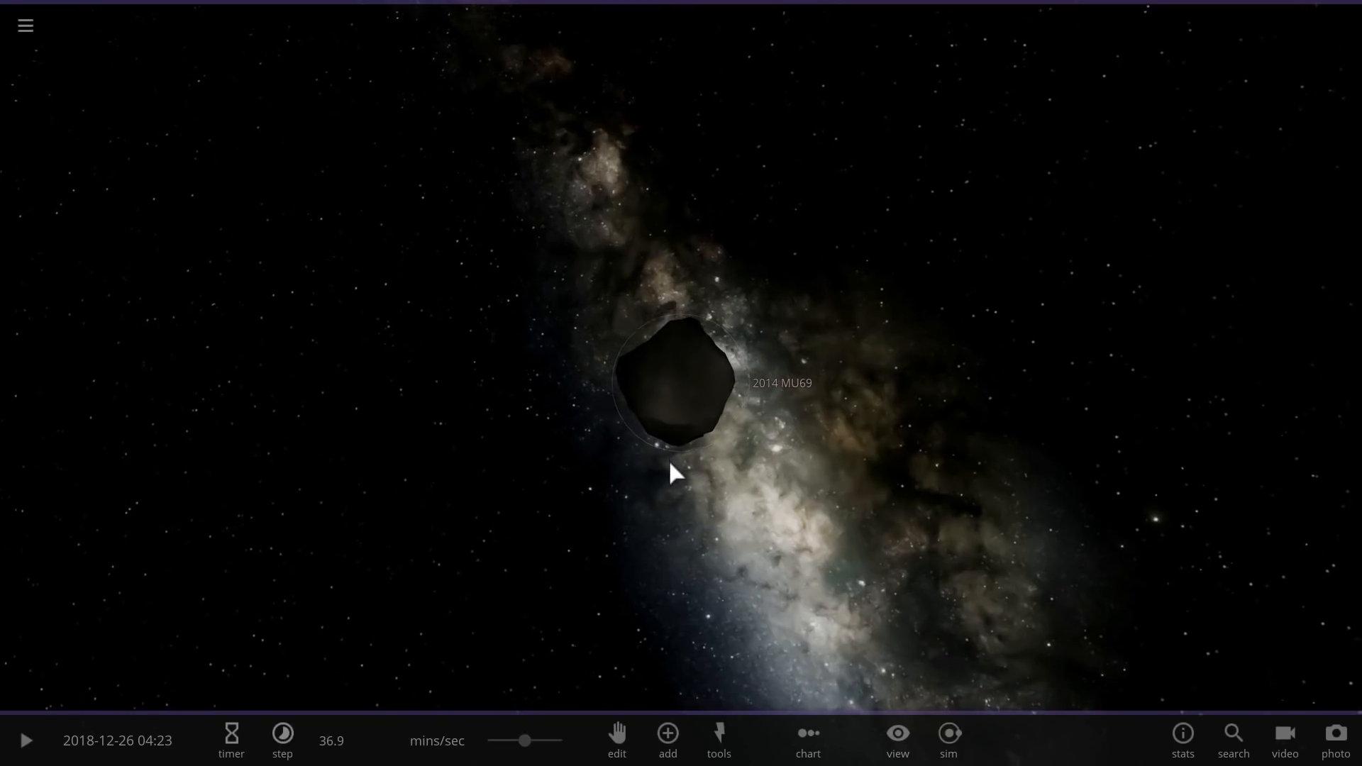
left_click(666, 734)
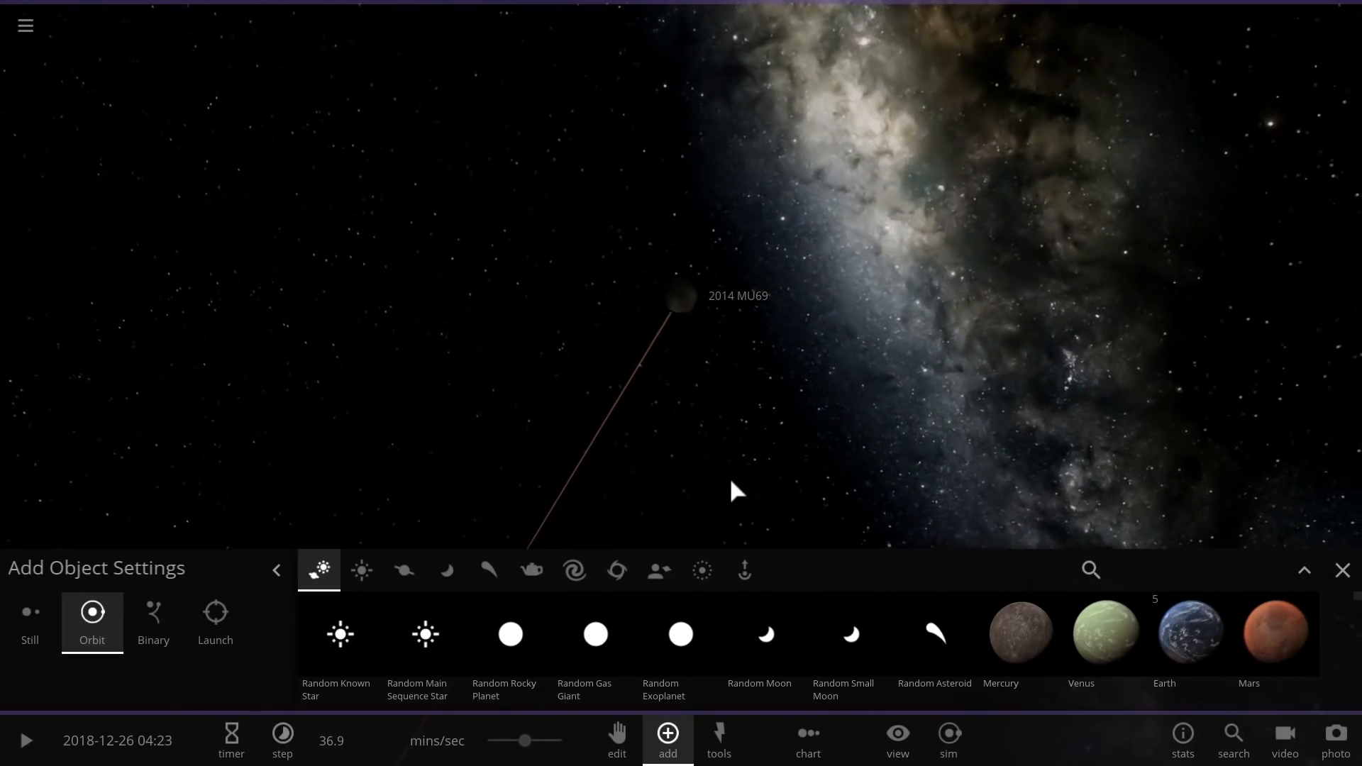
mouse_move(401, 570)
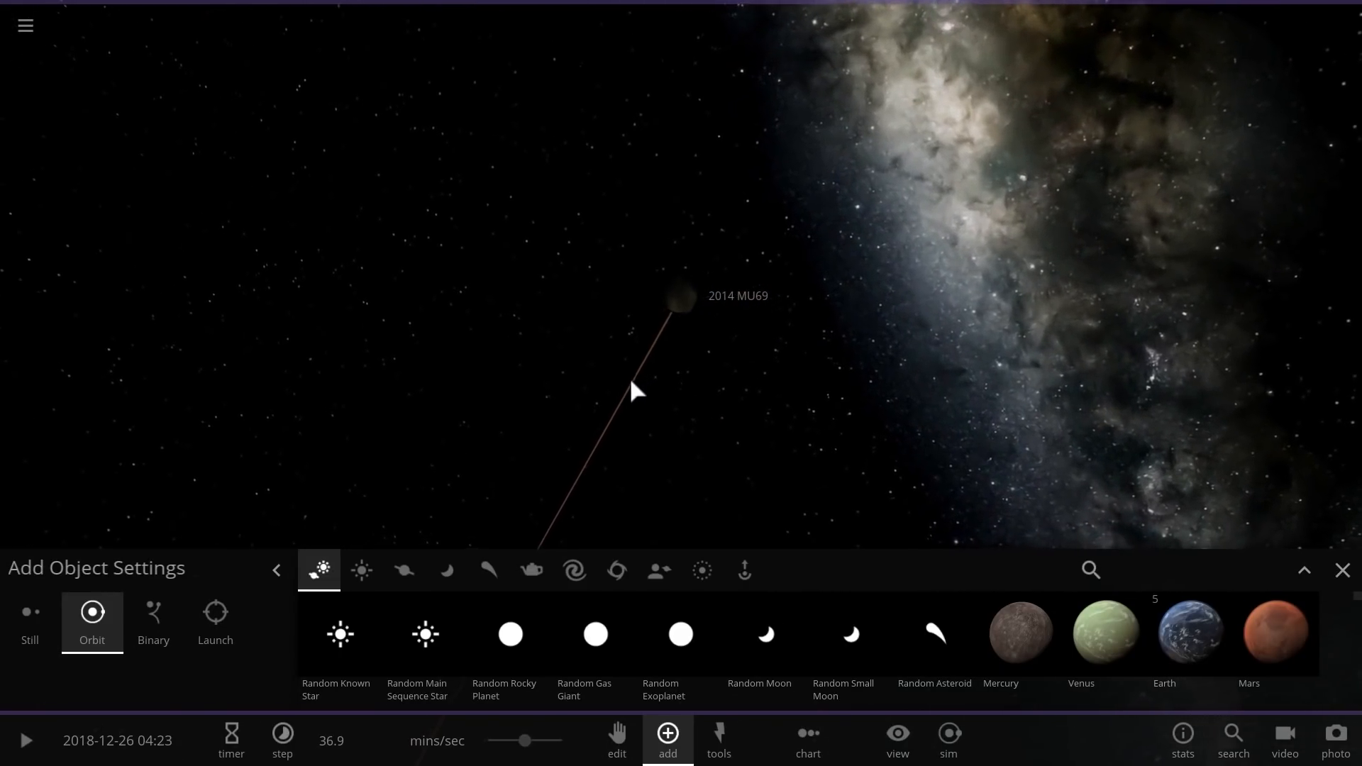
mouse_move(403, 571)
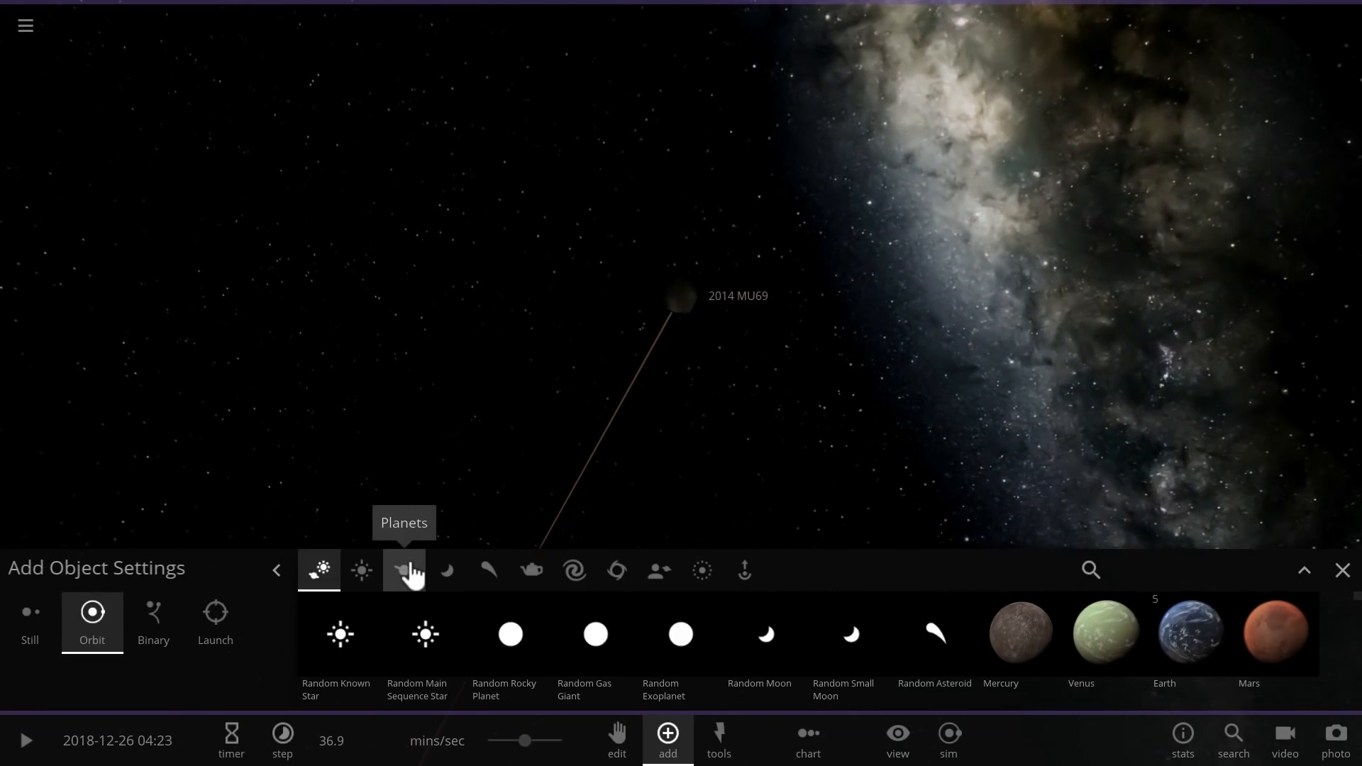
left_click(447, 570)
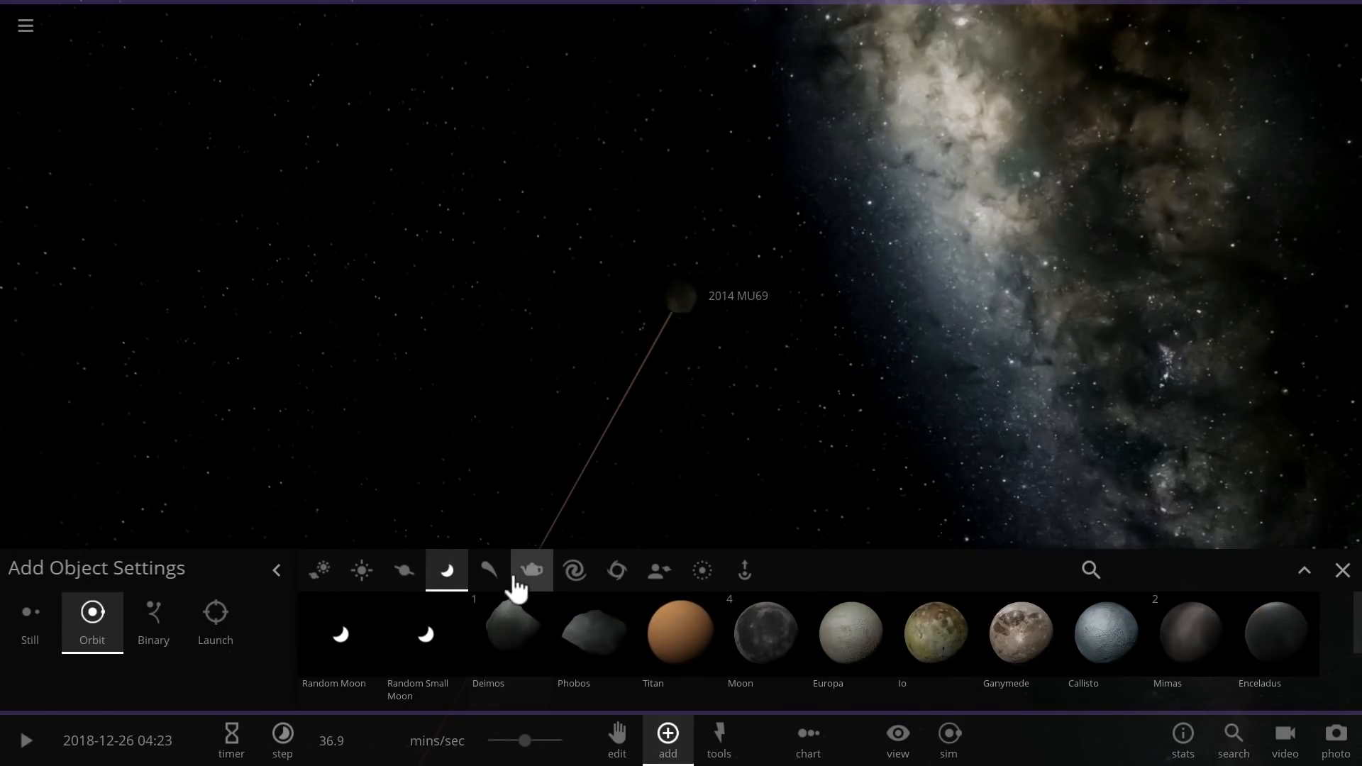
left_click(490, 570)
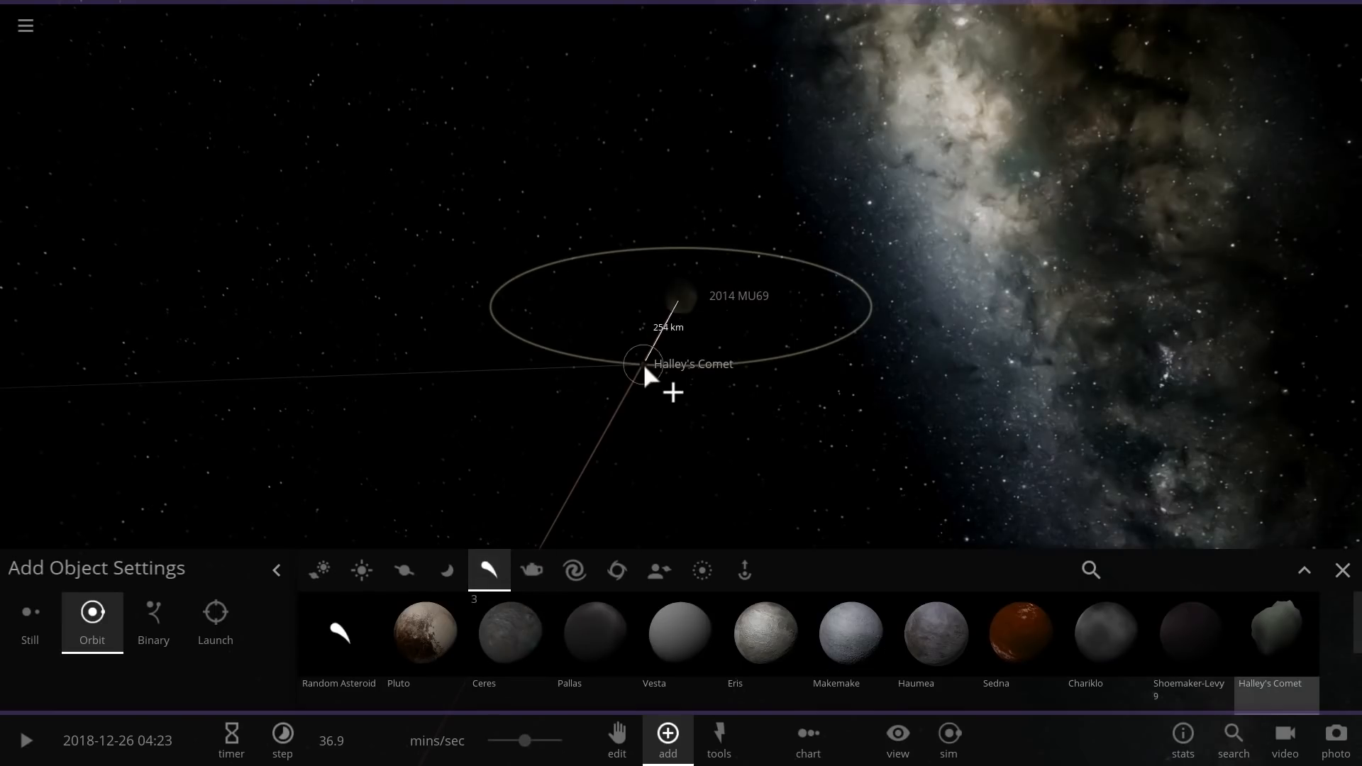
left_click(25, 740)
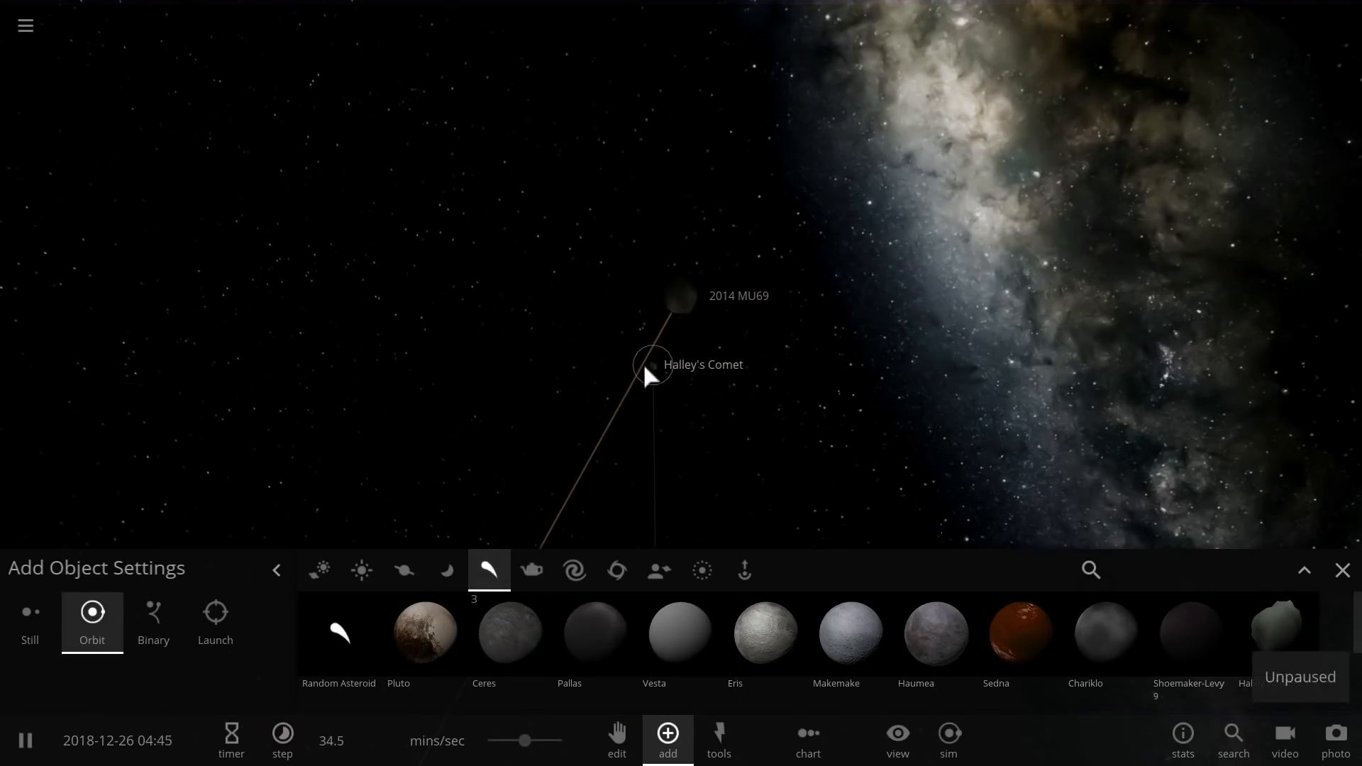
- Turn on orbit paths to show the comet's loop around 2014 MU69
left_click(651, 375)
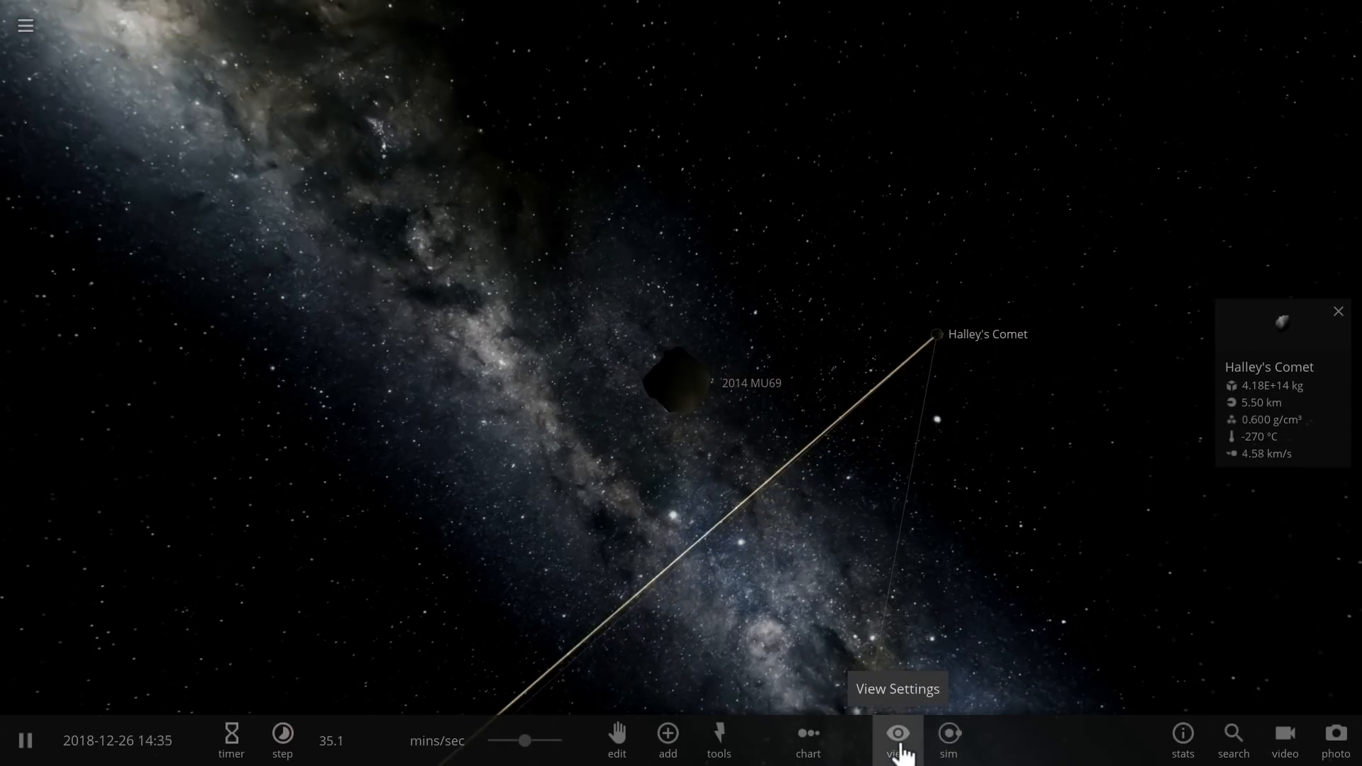
left_click(897, 740)
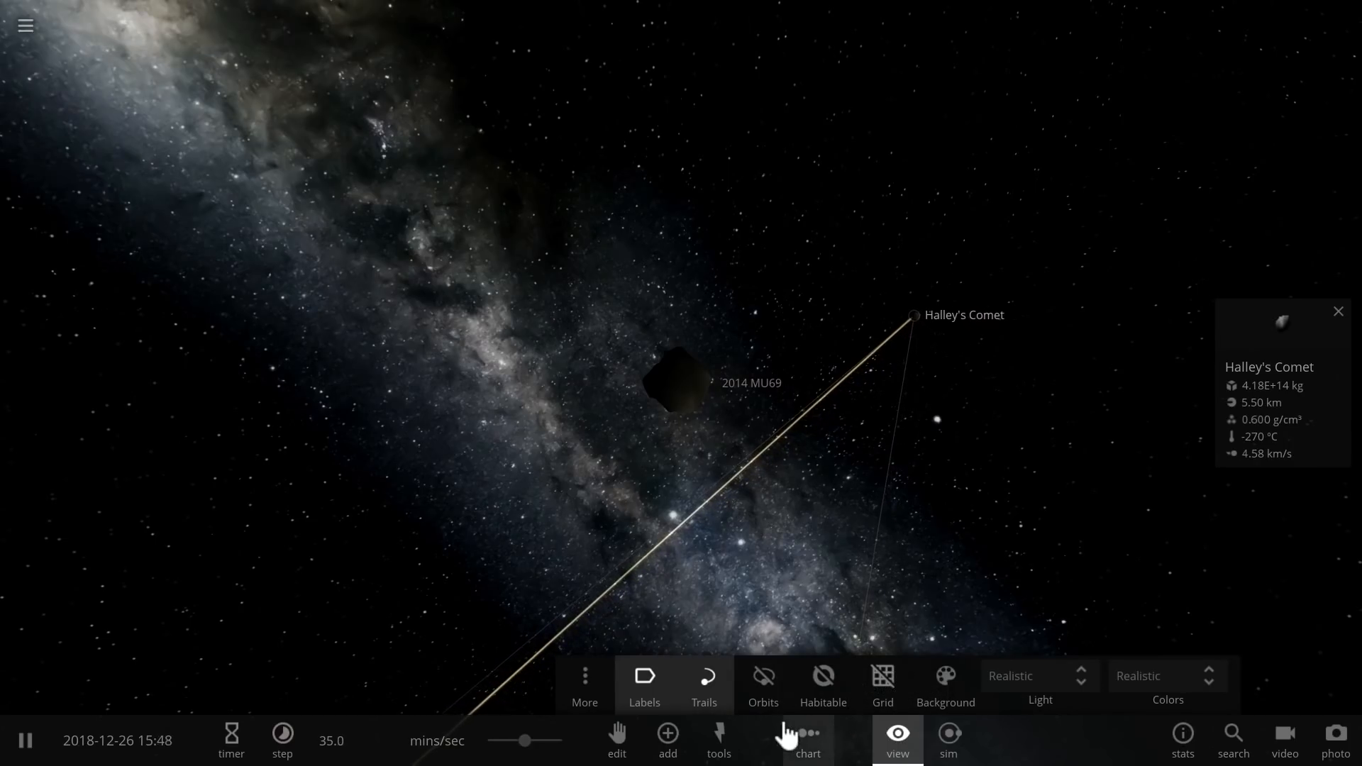
left_click(762, 675)
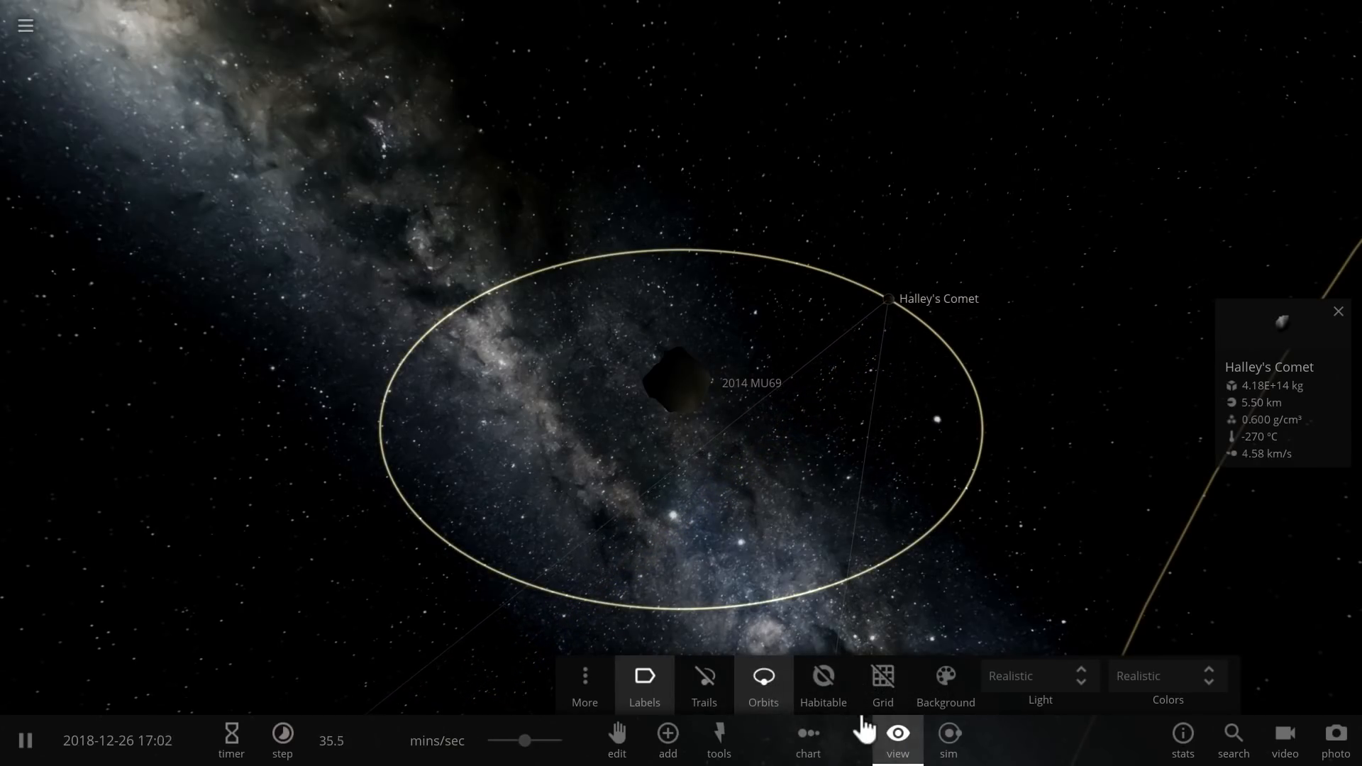
left_click(682, 381)
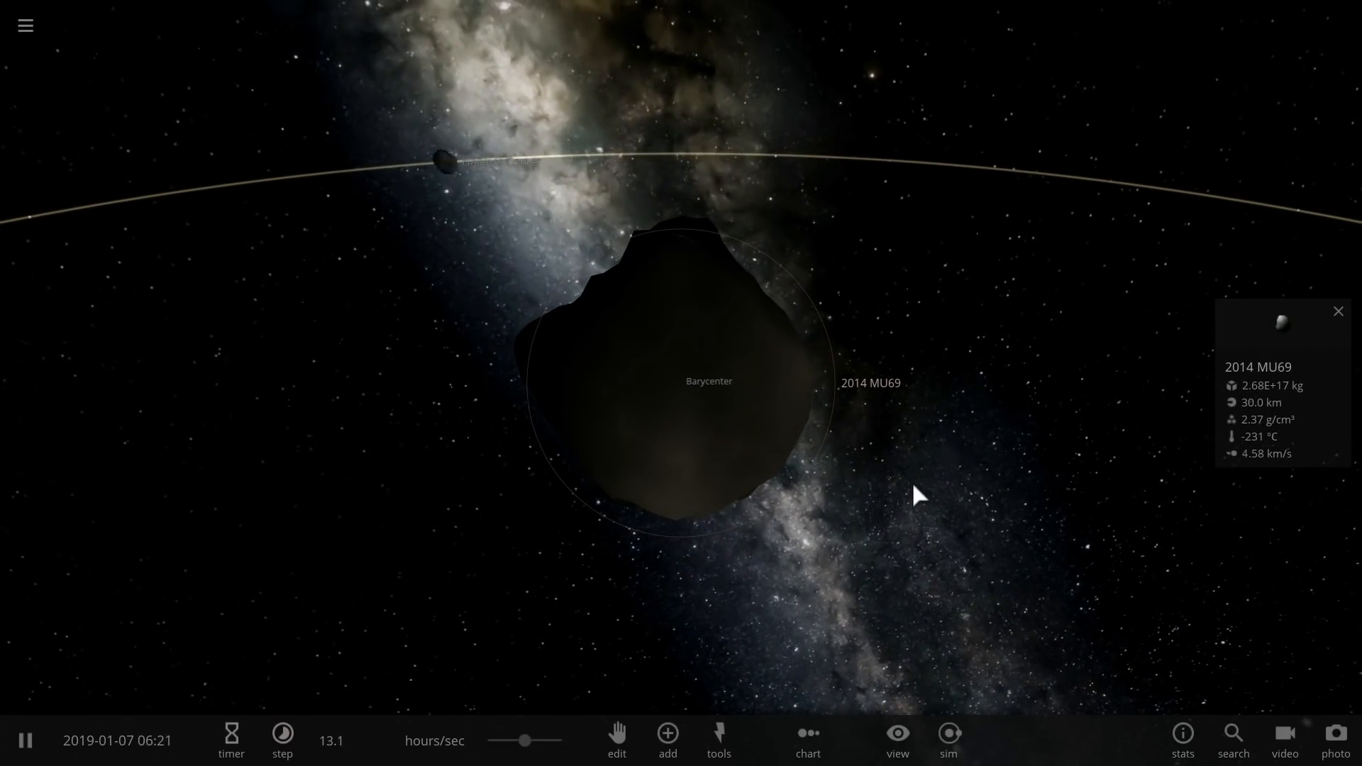
- Name the moon MUUN, resume the simulation and view 2014 MU69's mass, radius and density
left_click(698, 396)
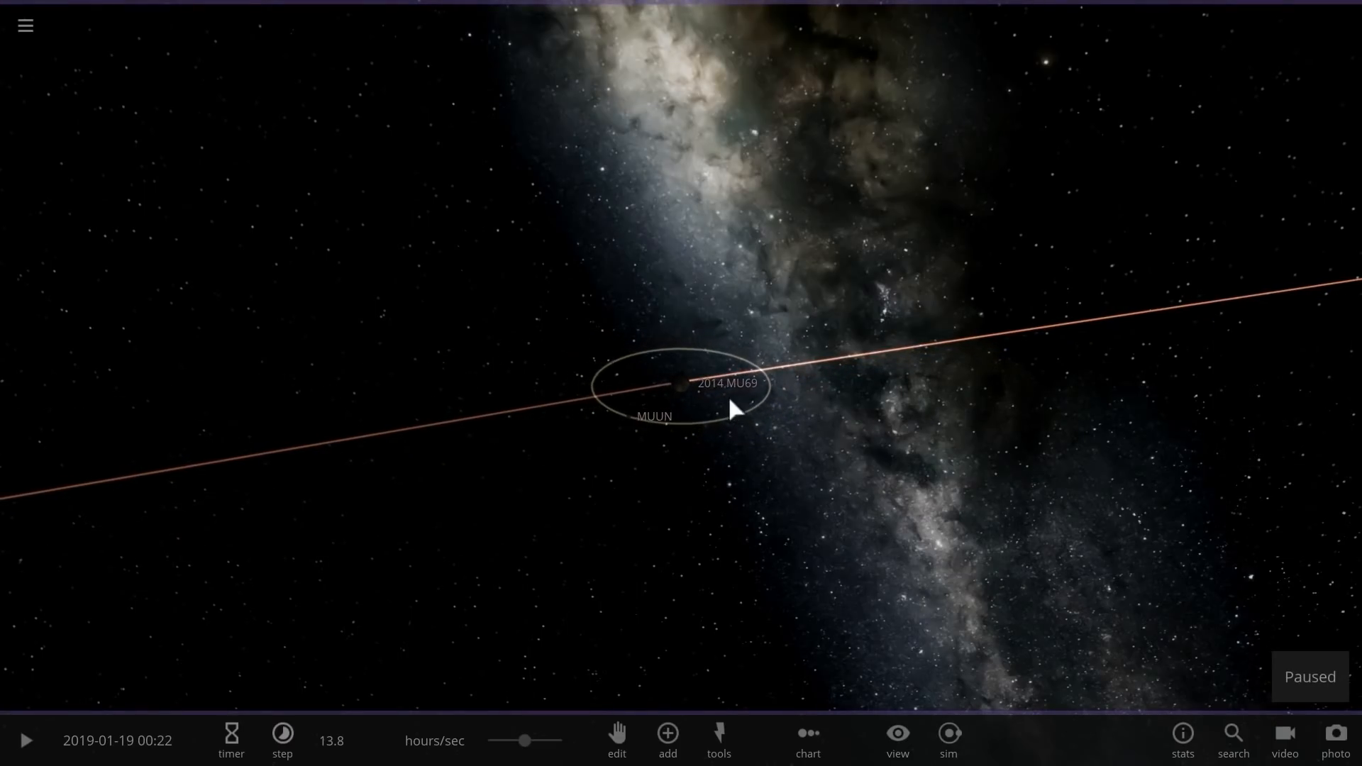
left_click(678, 383)
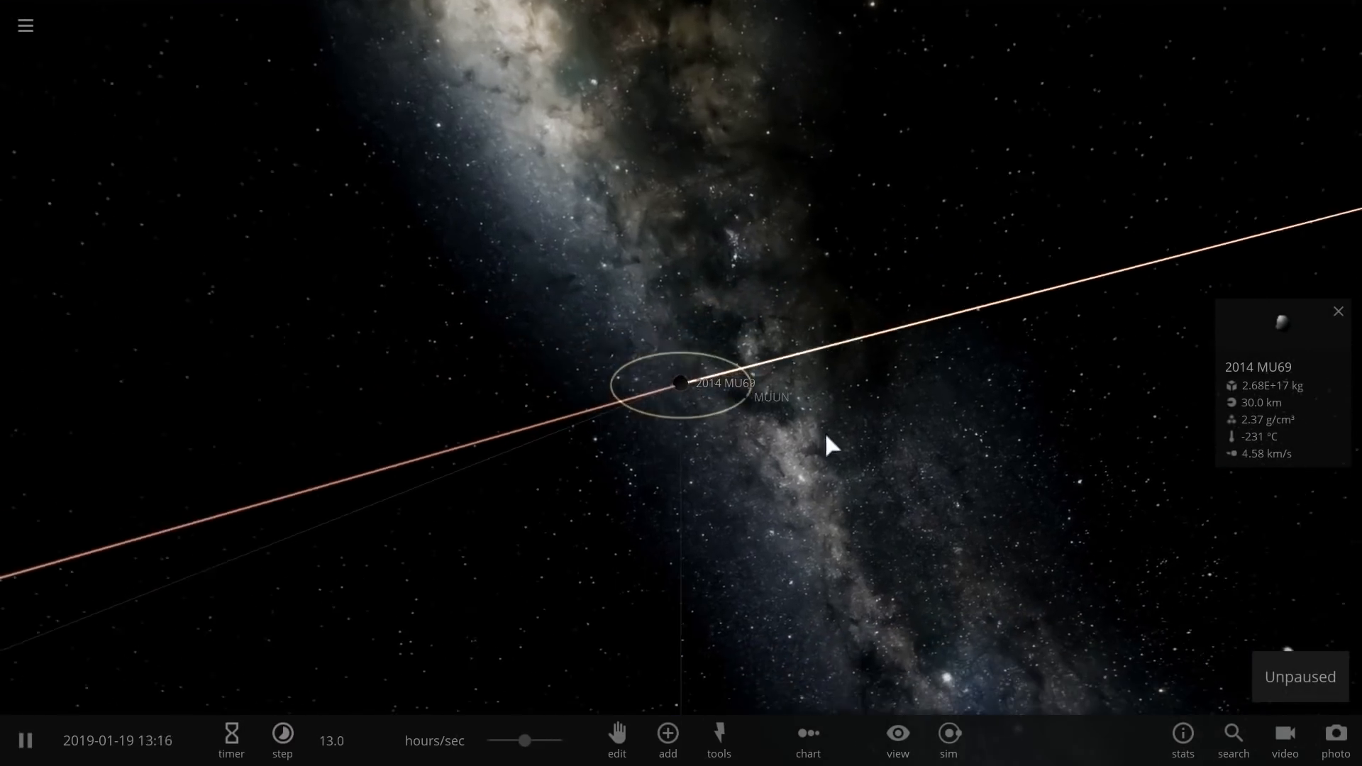
left_click(897, 741)
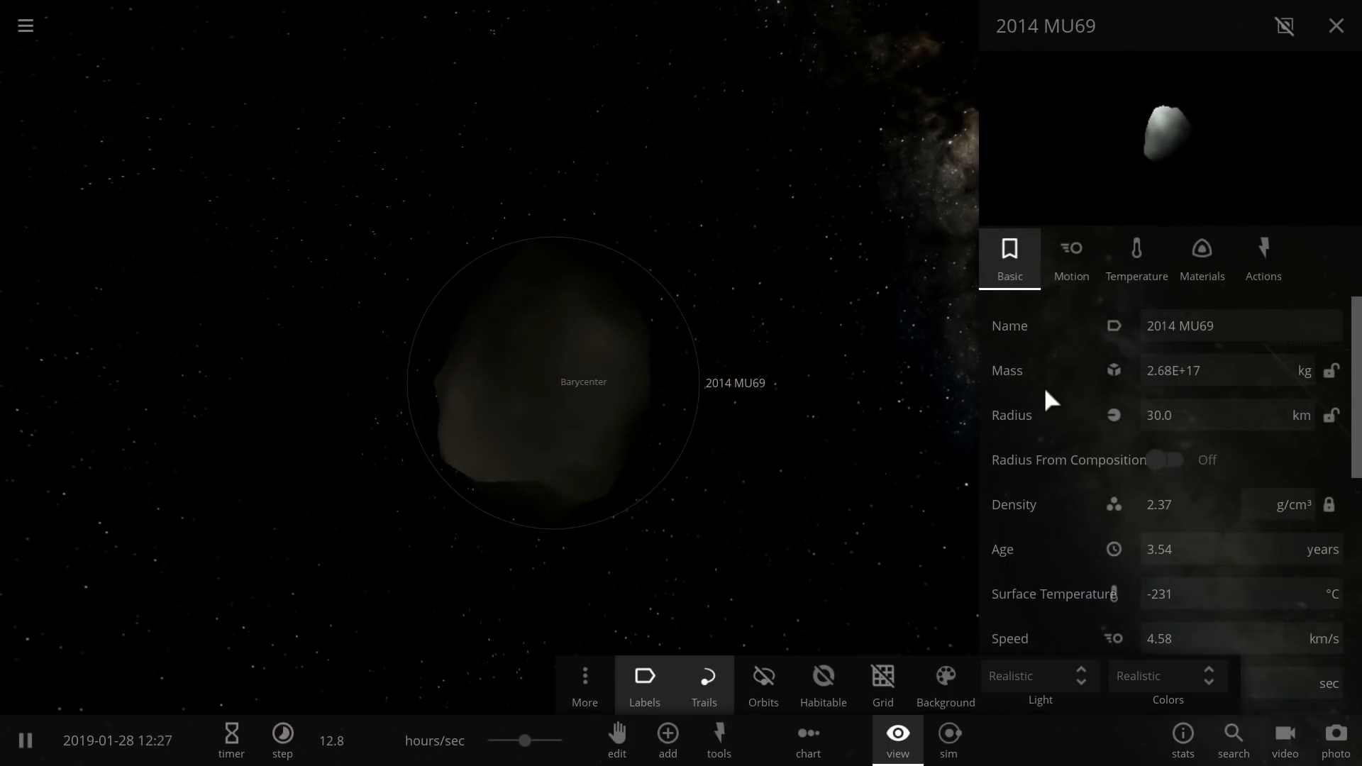
- Review 2014 MU69's properties, then close them as New Horizons flies past
scroll("down", 3)
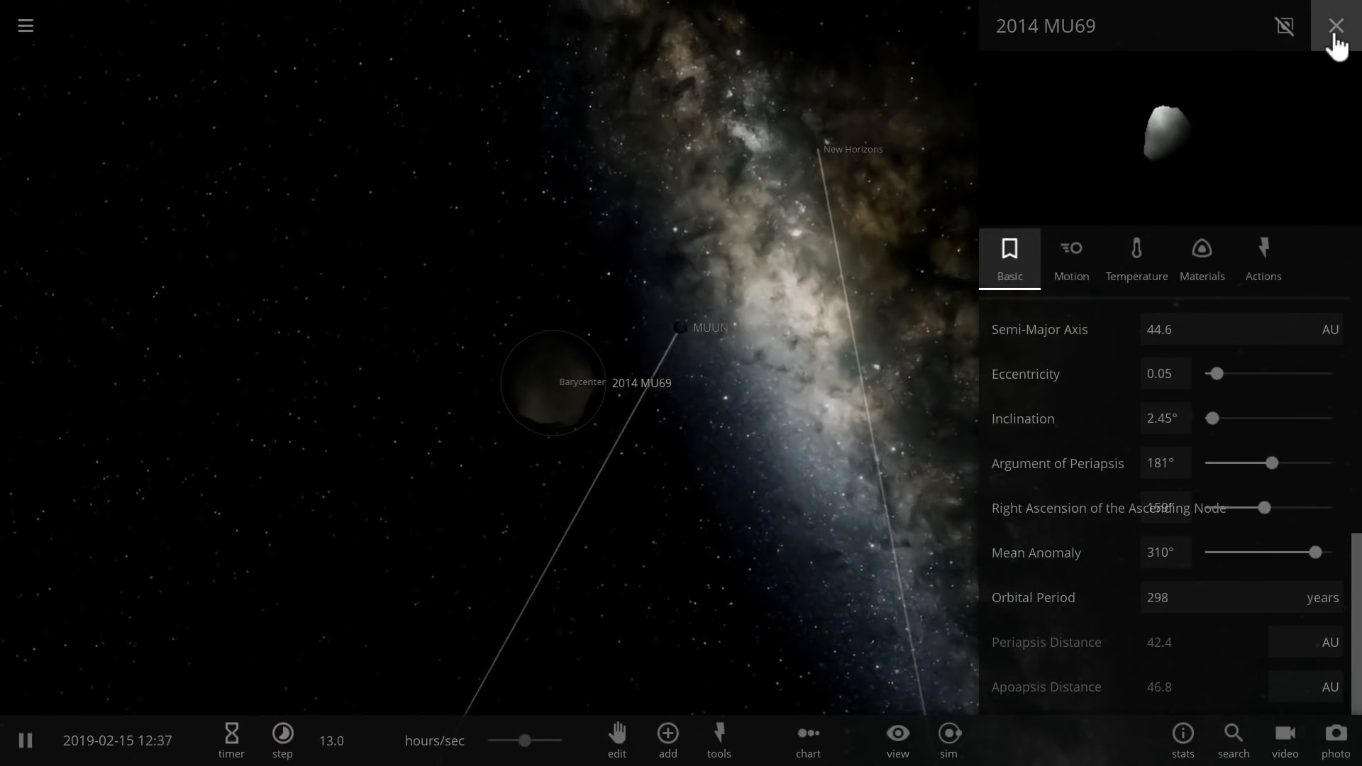
left_click(1336, 25)
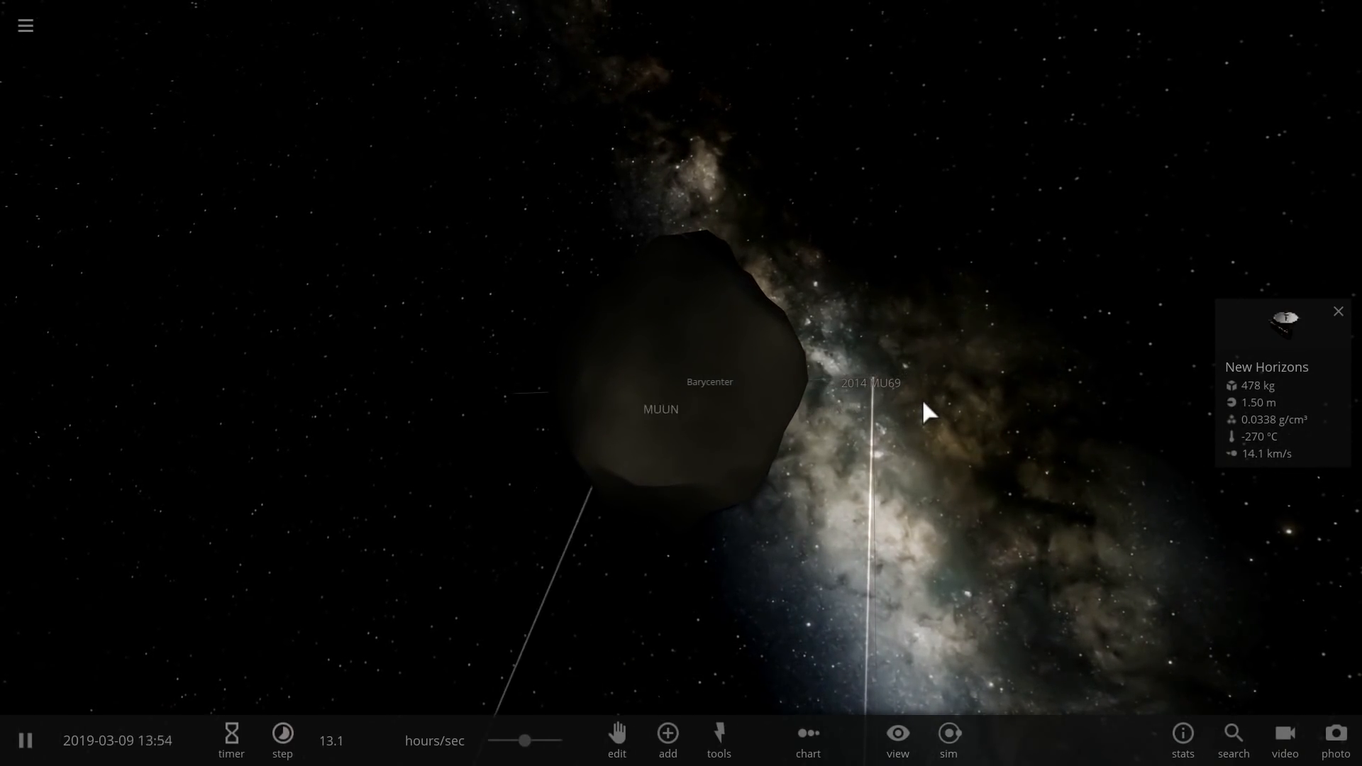
- Pause briefly, zoom out to the outer solar system and let the simulation run into June 2020
left_click(25, 741)
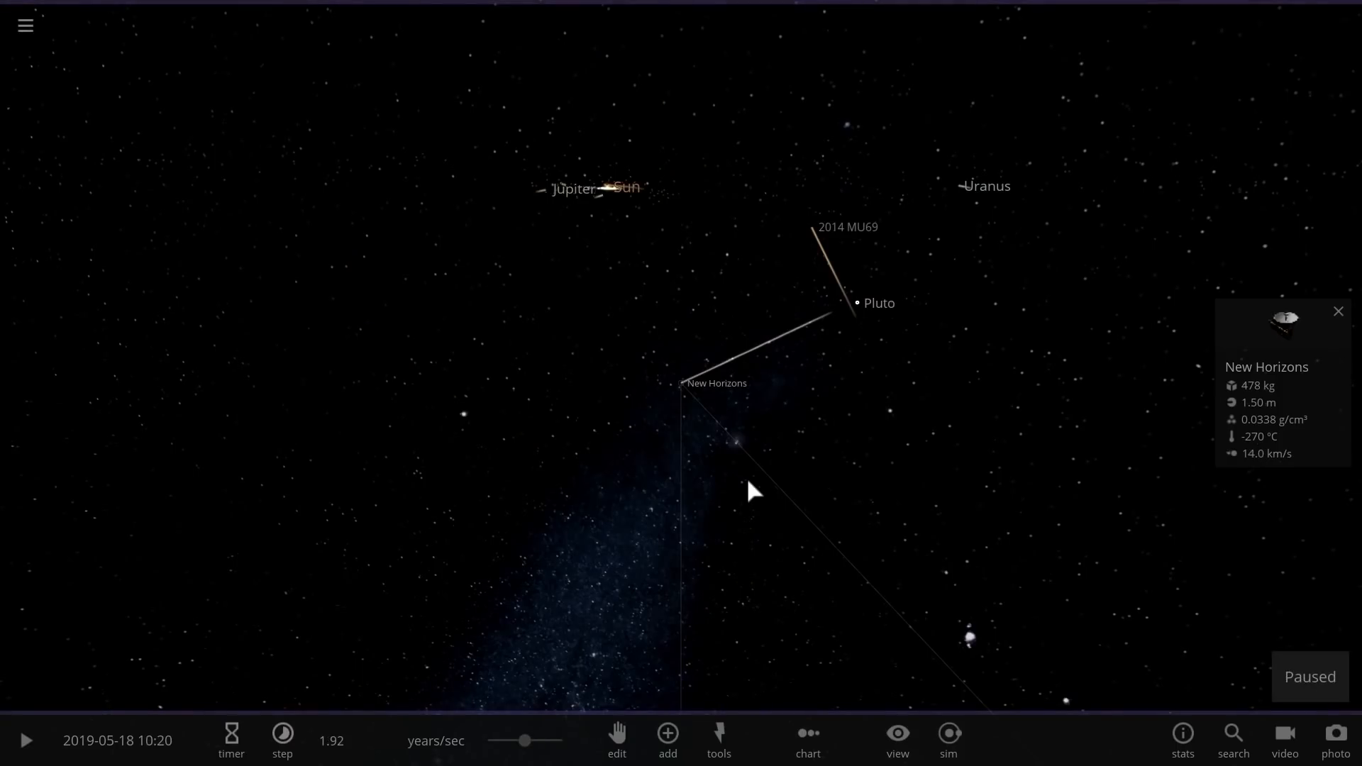
left_click(26, 741)
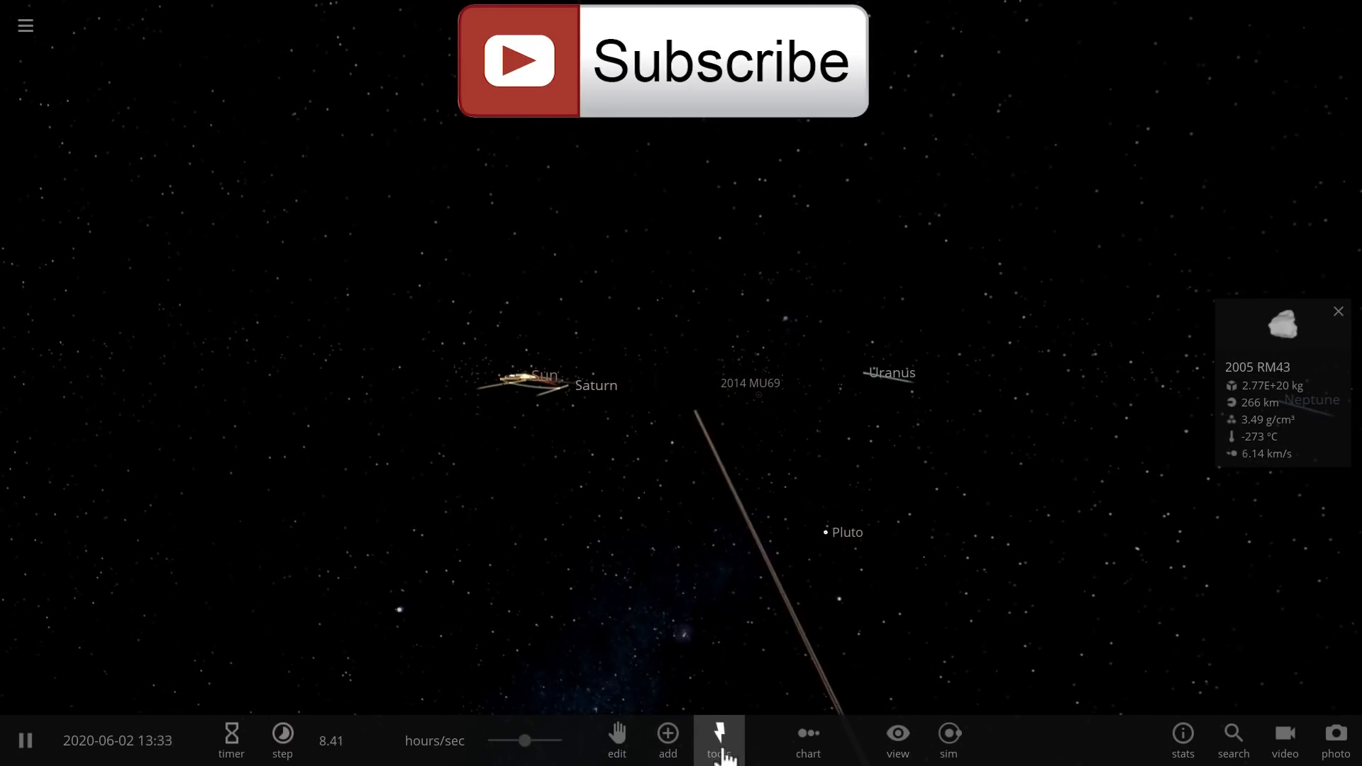
- Use the Explode force tool on the Sun to blow it into a nova remnant
left_click(718, 741)
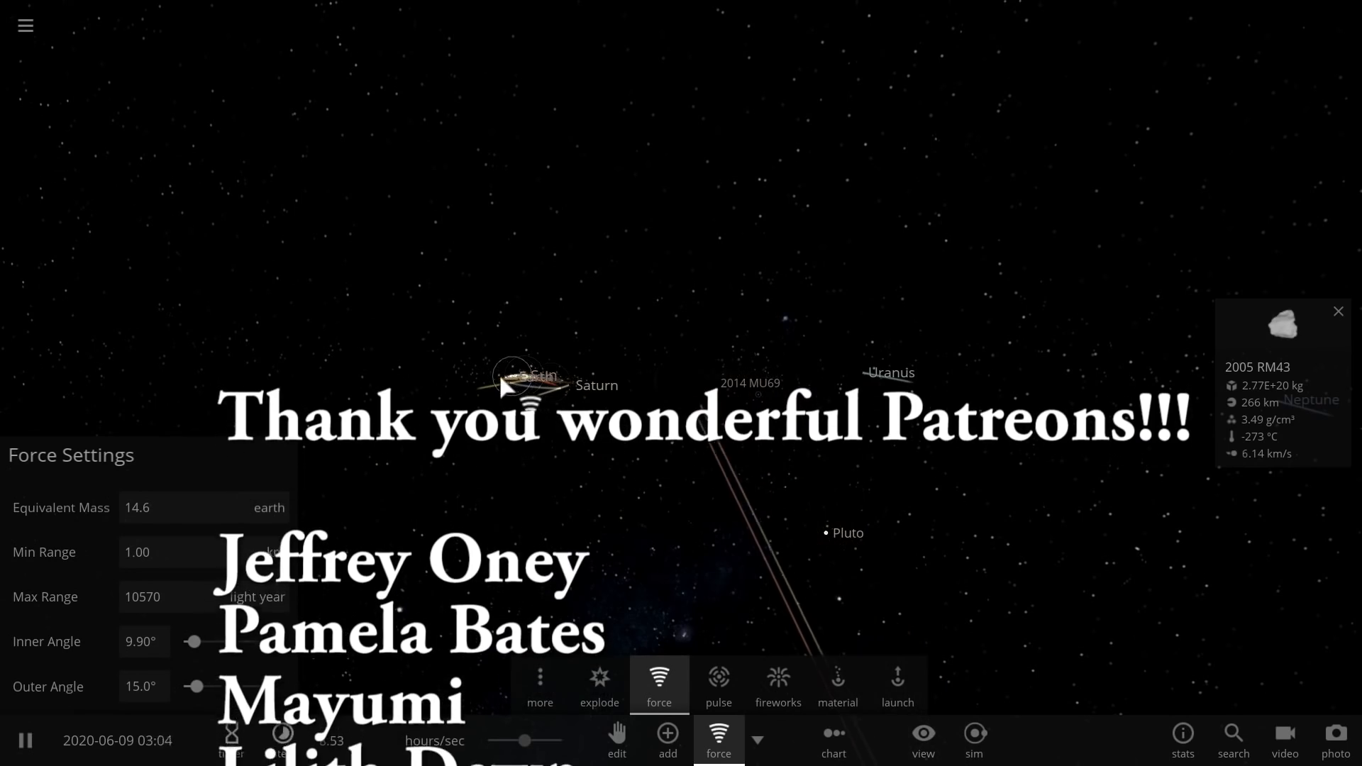
left_click(599, 684)
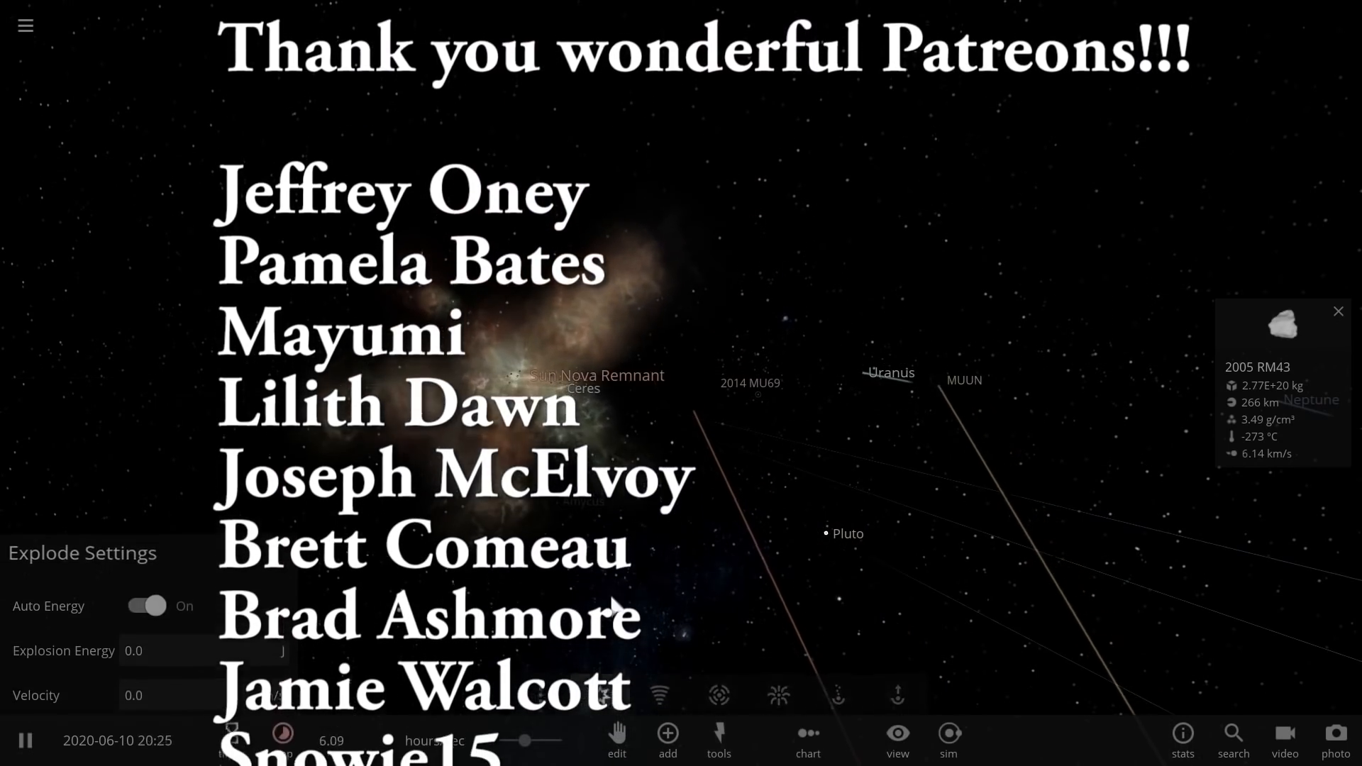